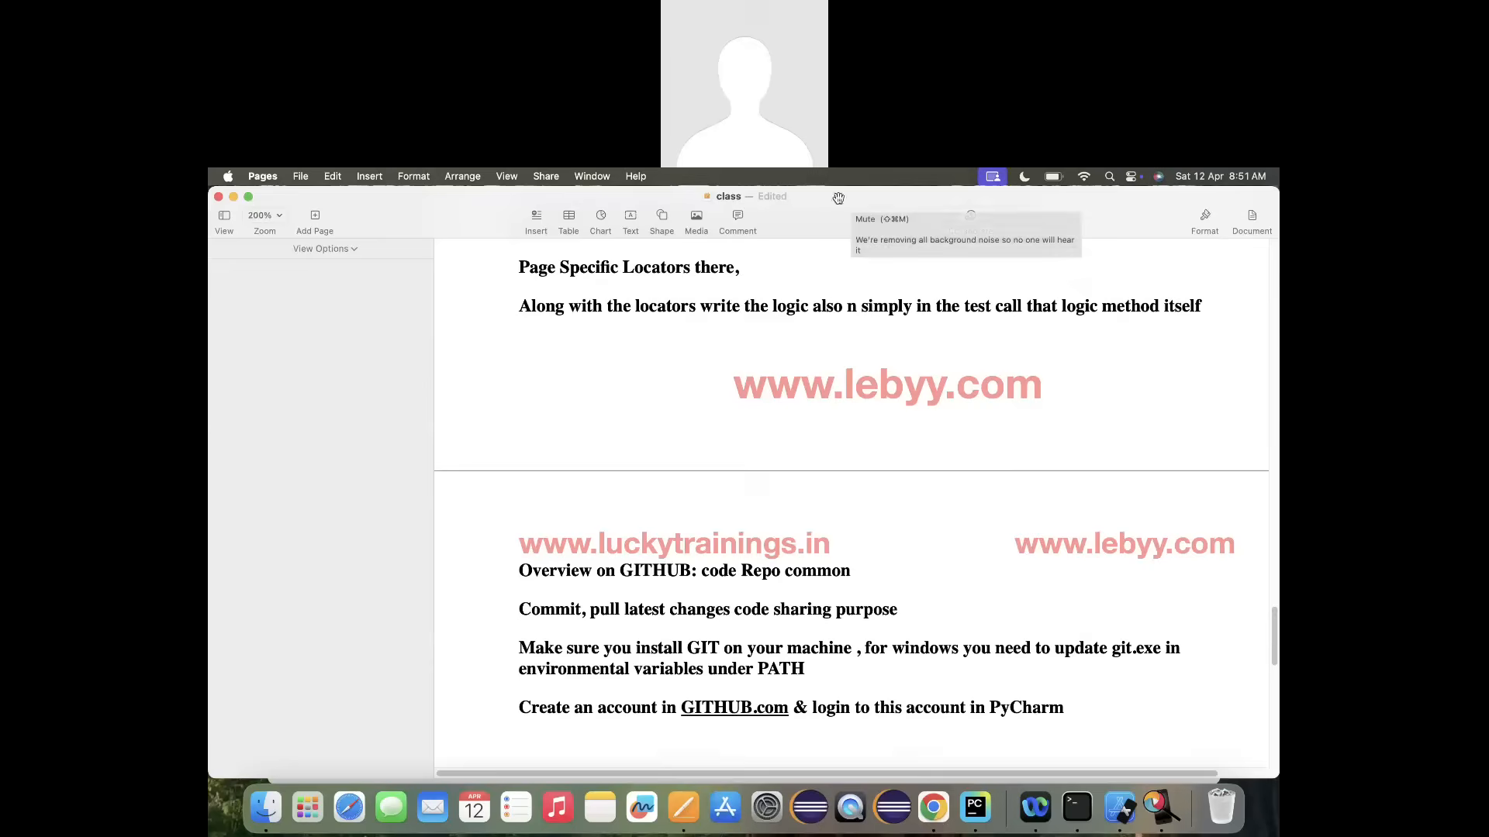
mouse_move(756, 211)
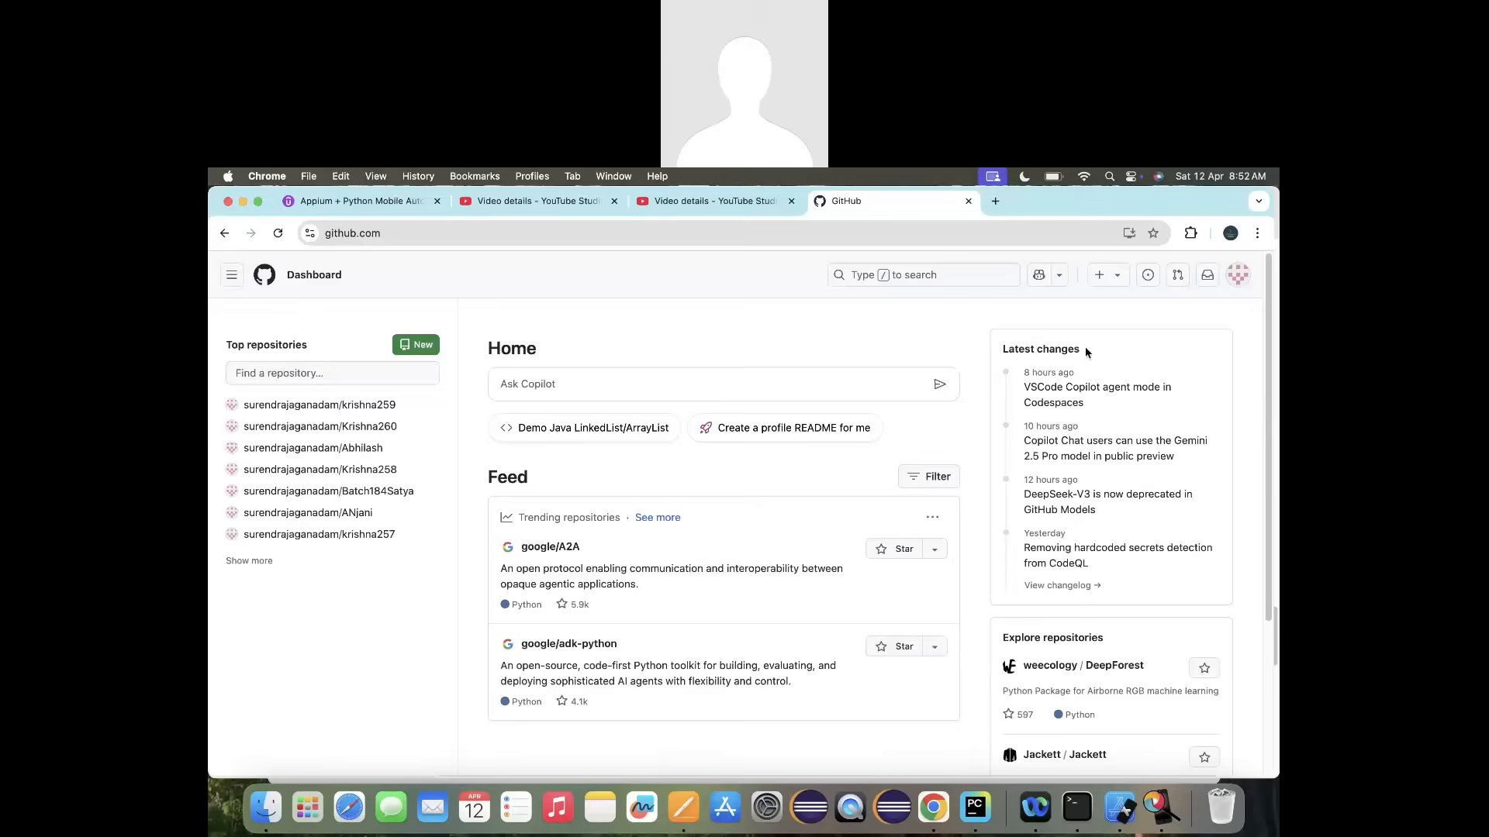
mouse_move(836, 807)
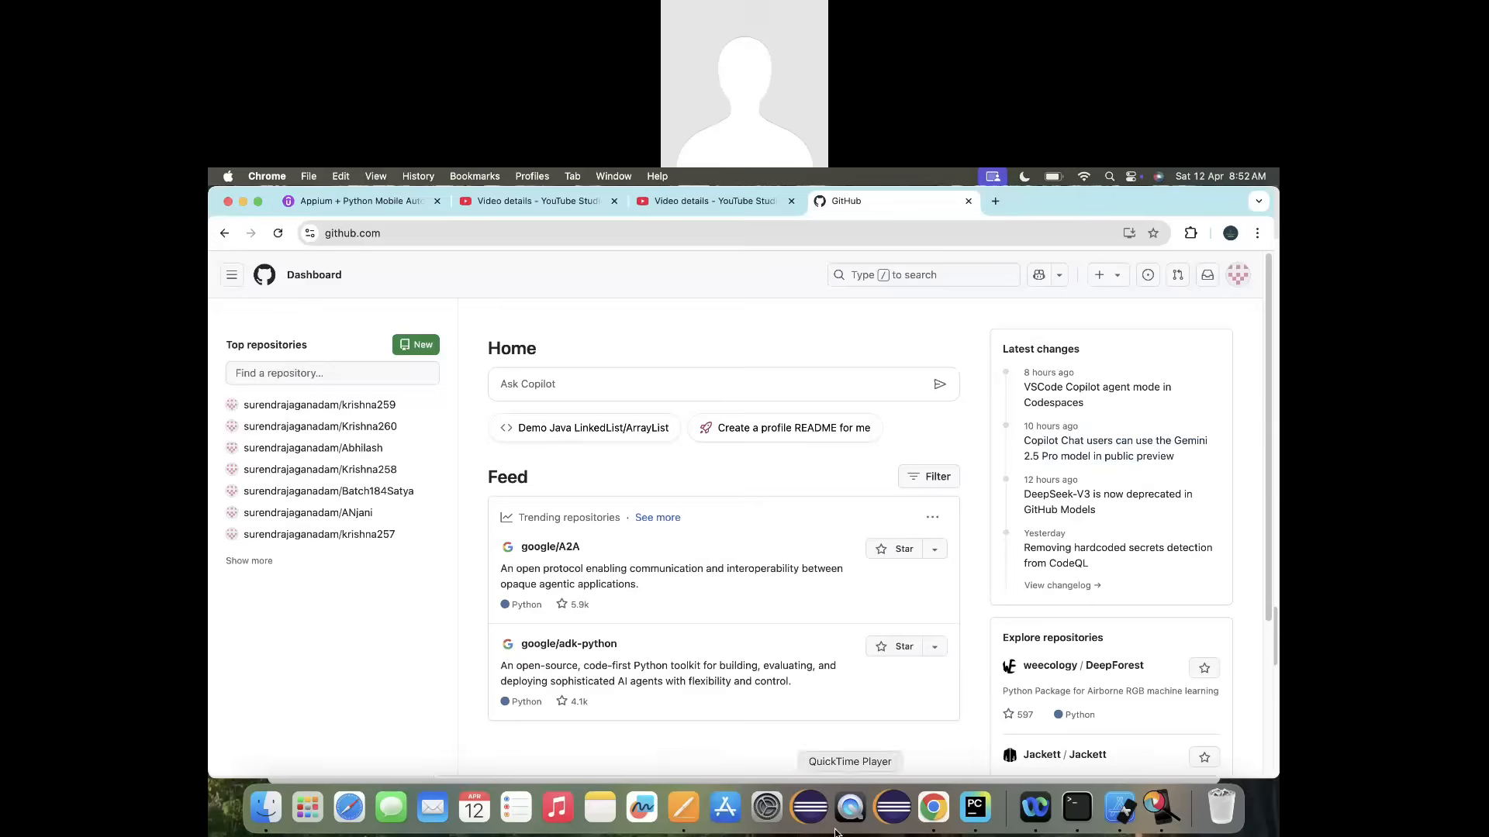
Highlight the class note about installing Git for reference.
left_click(682, 807)
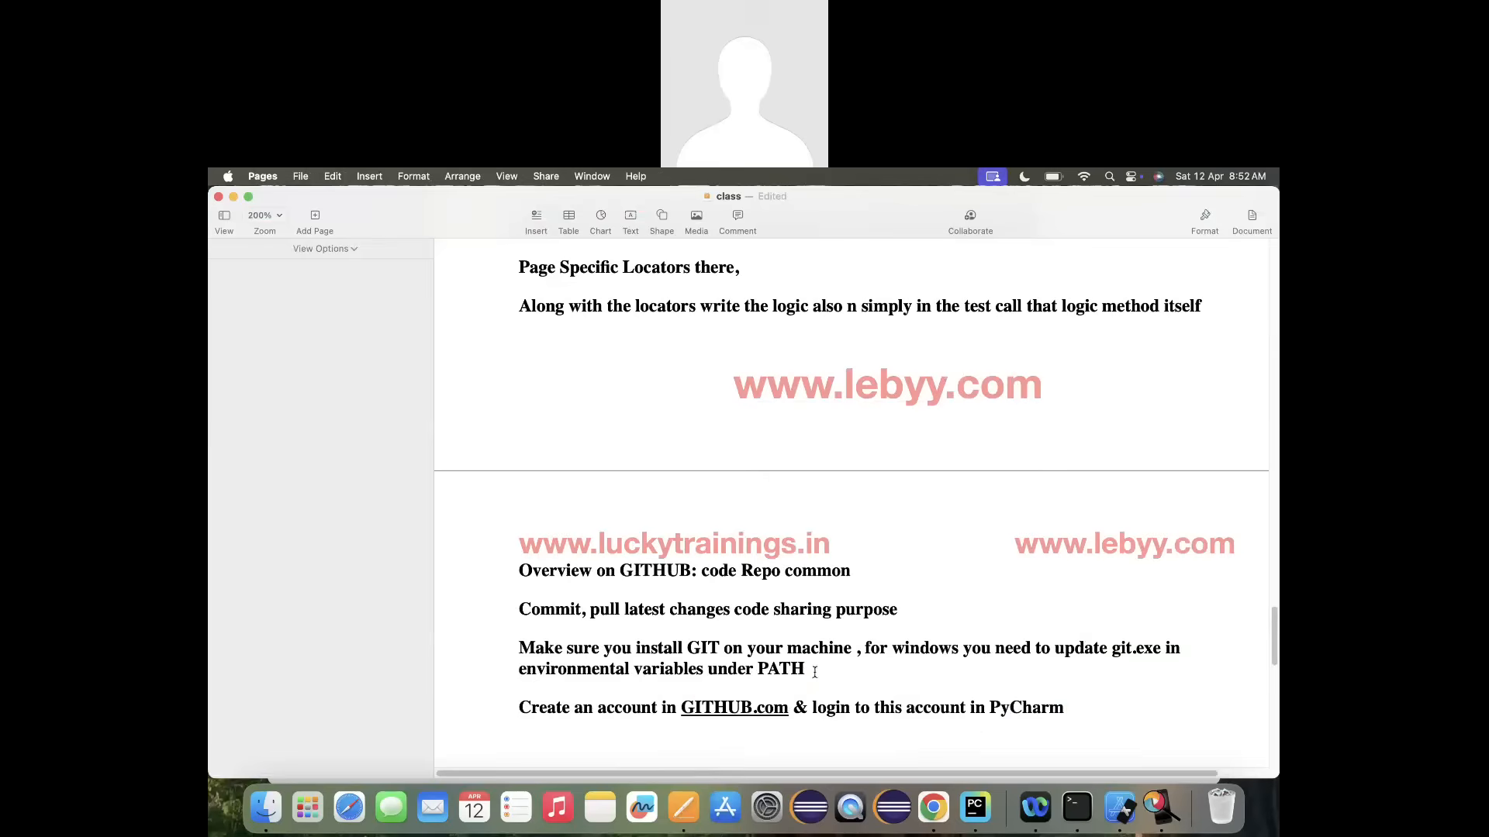
left_click_drag(518, 648, 805, 668)
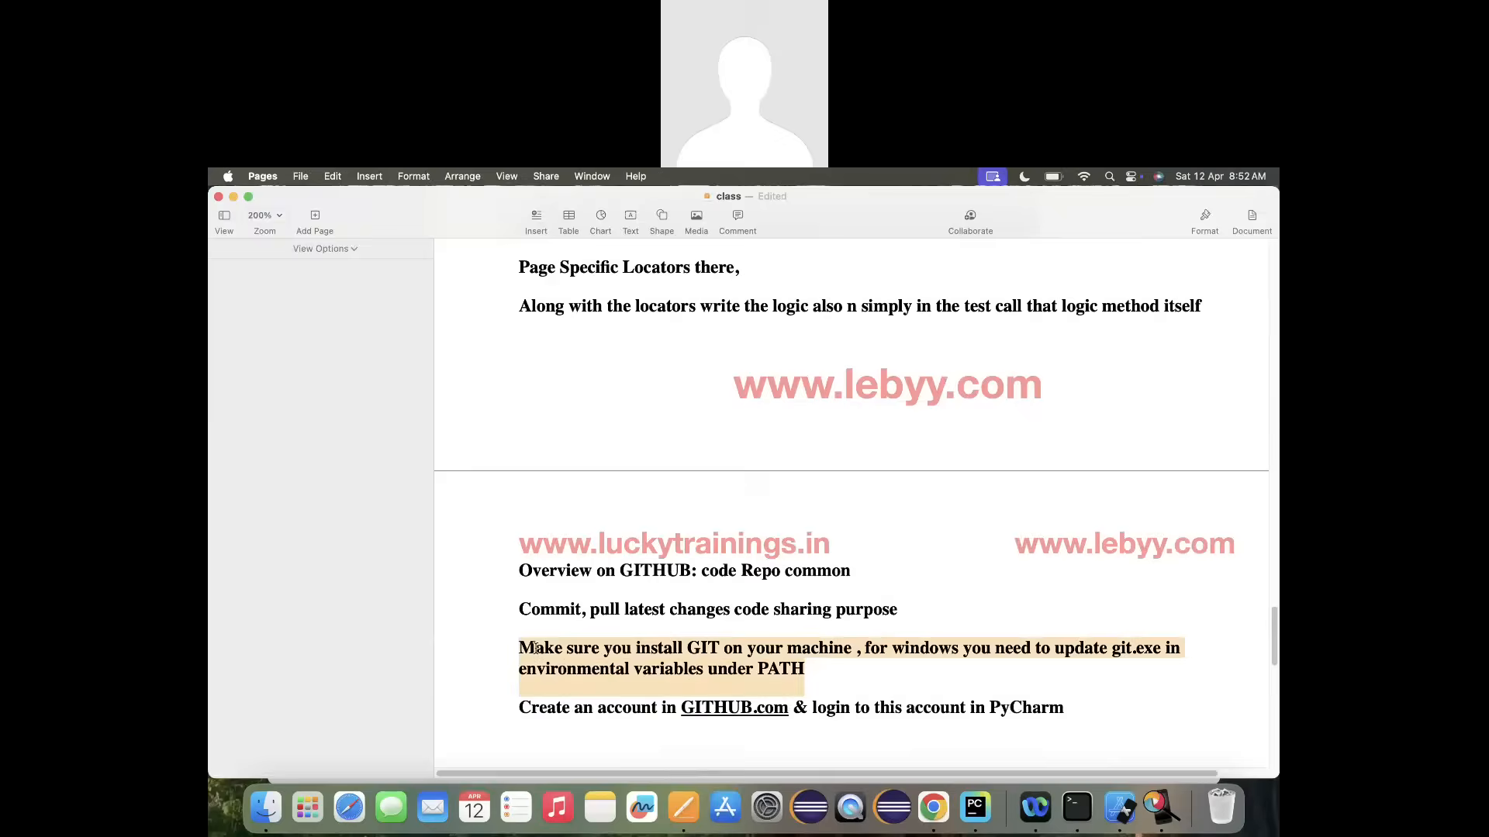
Search Google for 'download Git' and view the git-scm.com Downloads page.
left_click(934, 808)
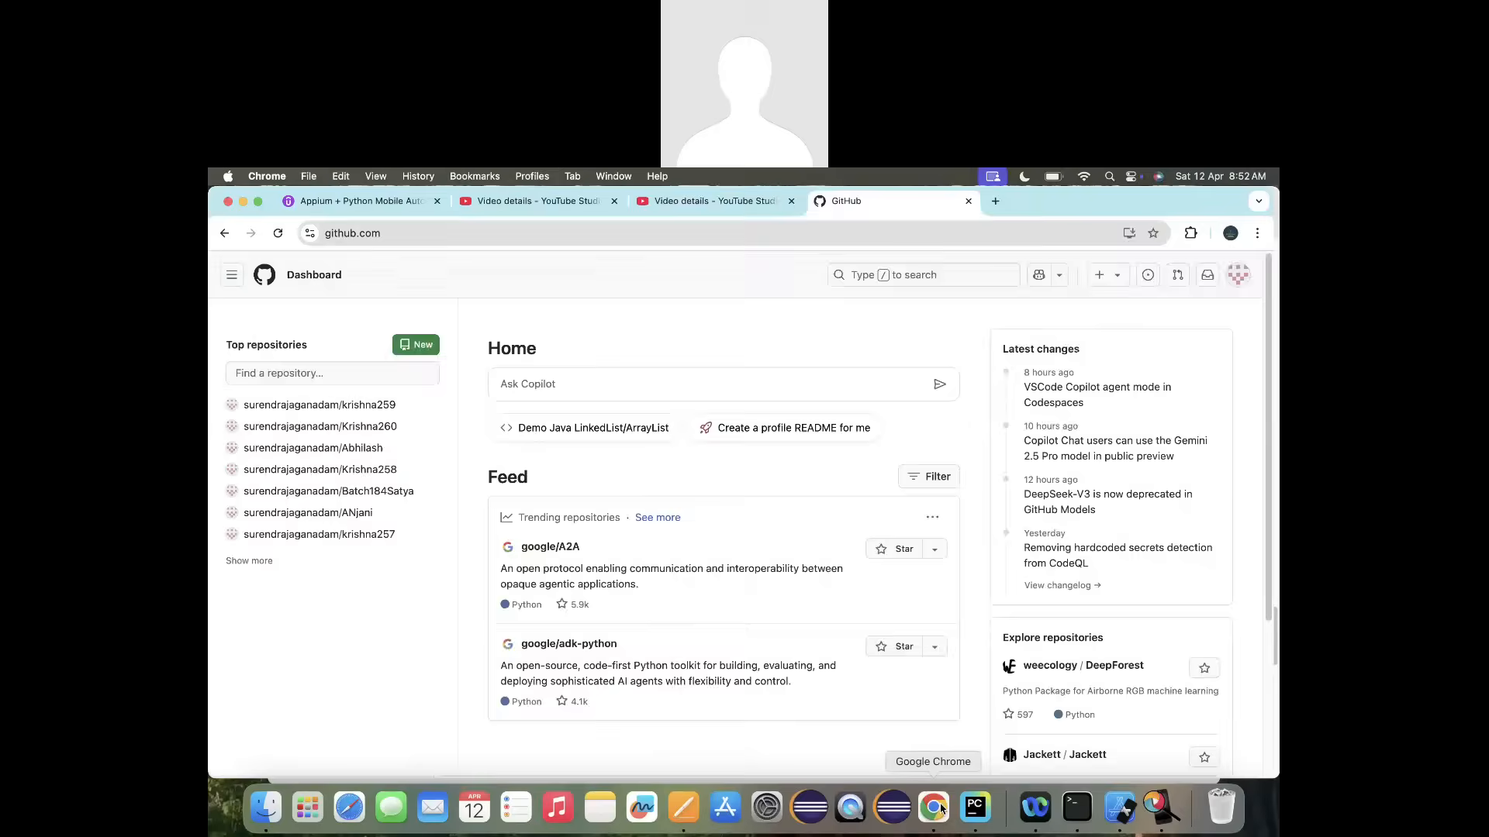
type("download Git")
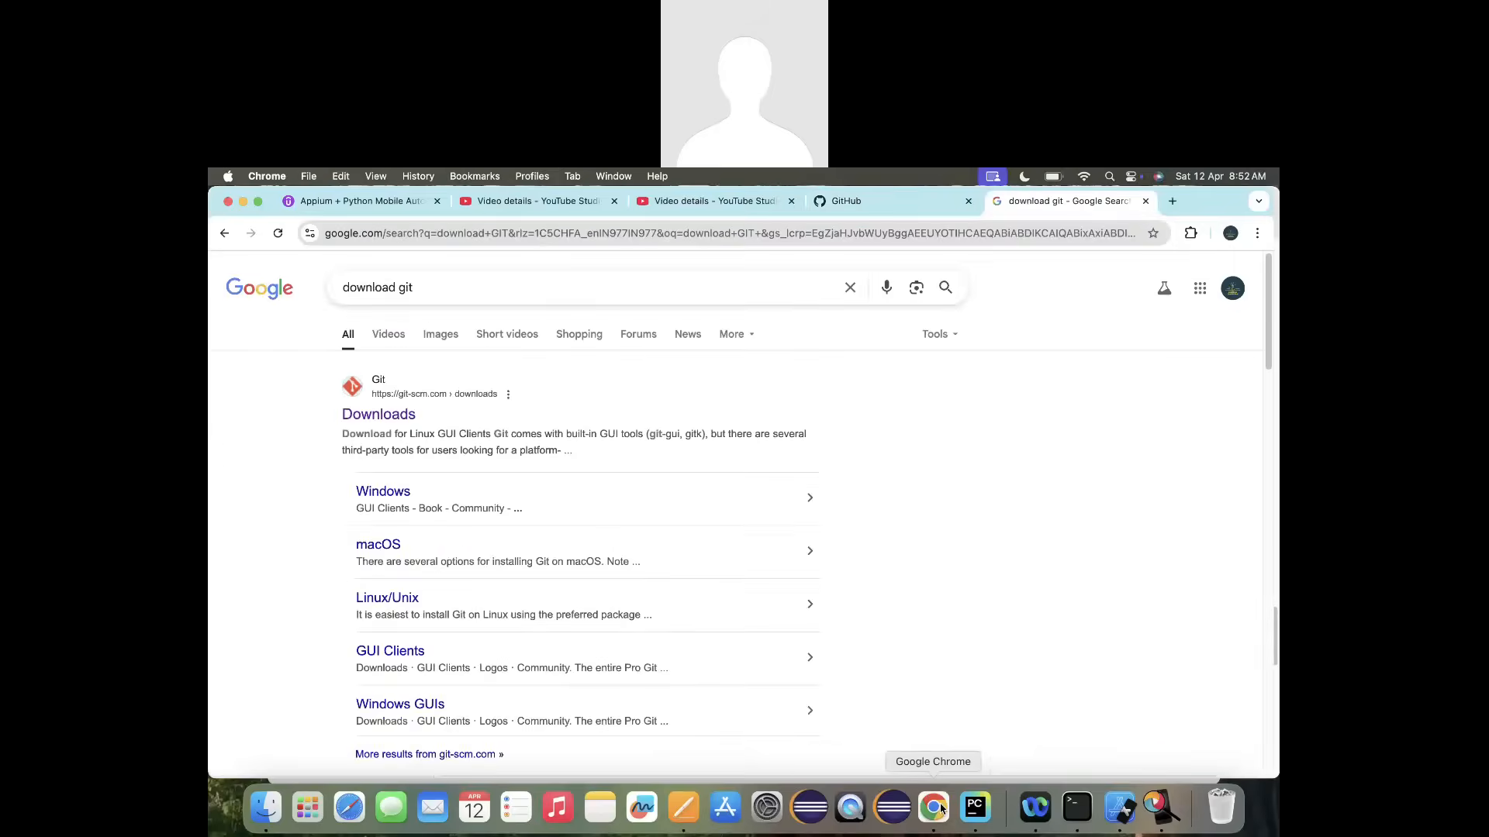
left_click(379, 414)
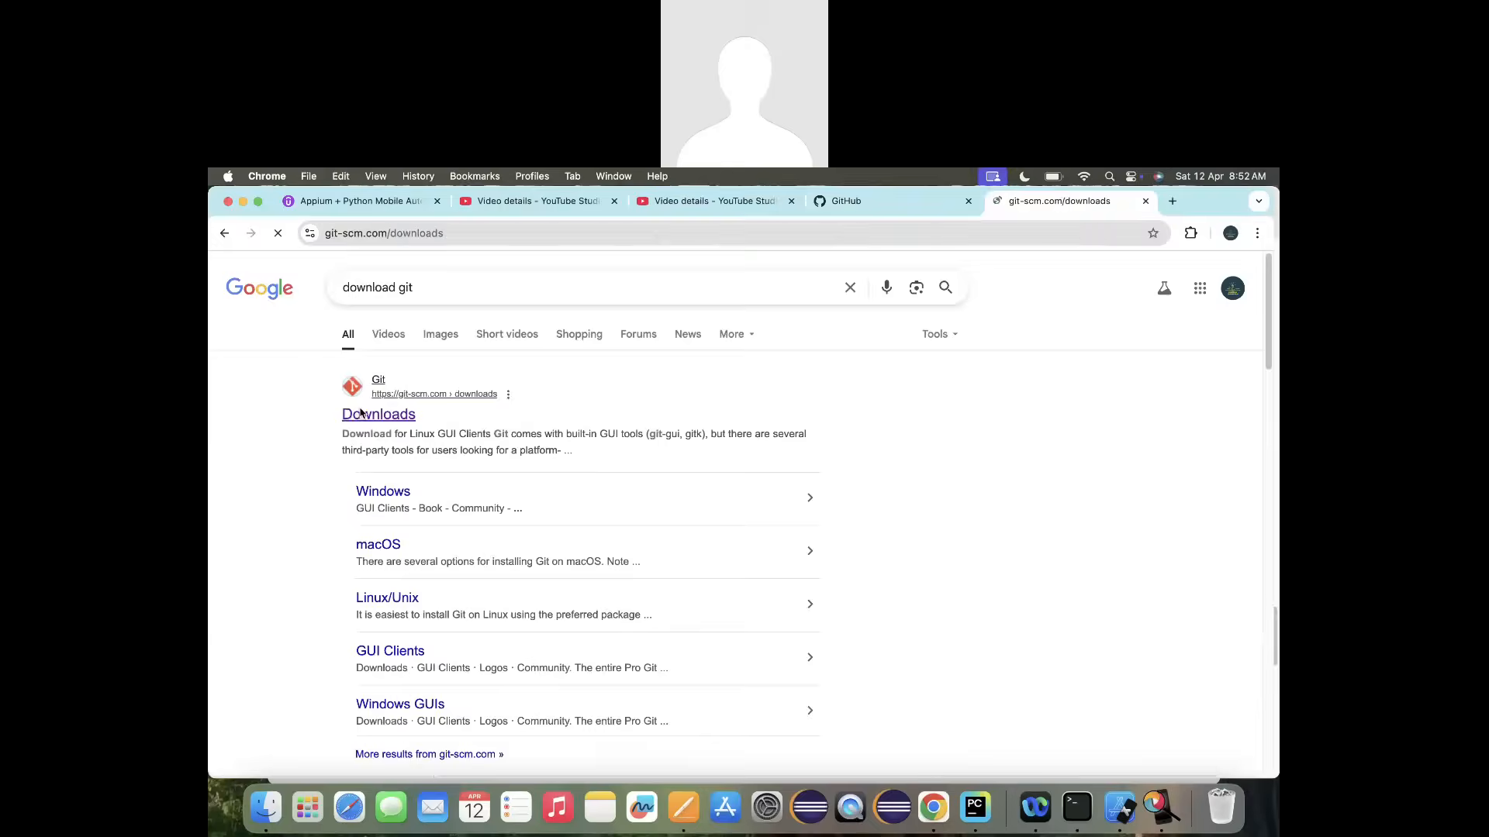
left_click(378, 414)
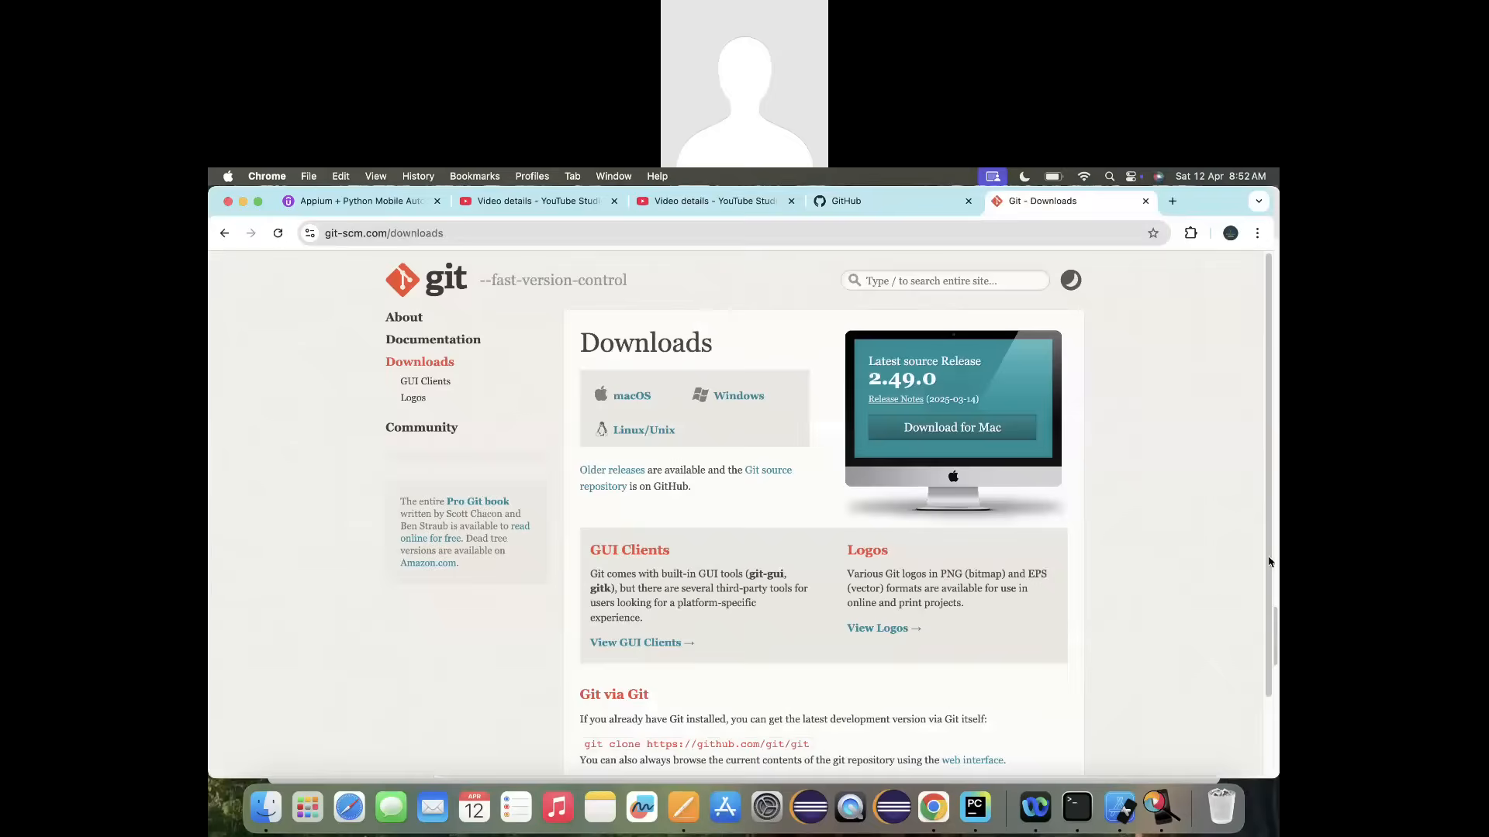
scroll("down", 3)
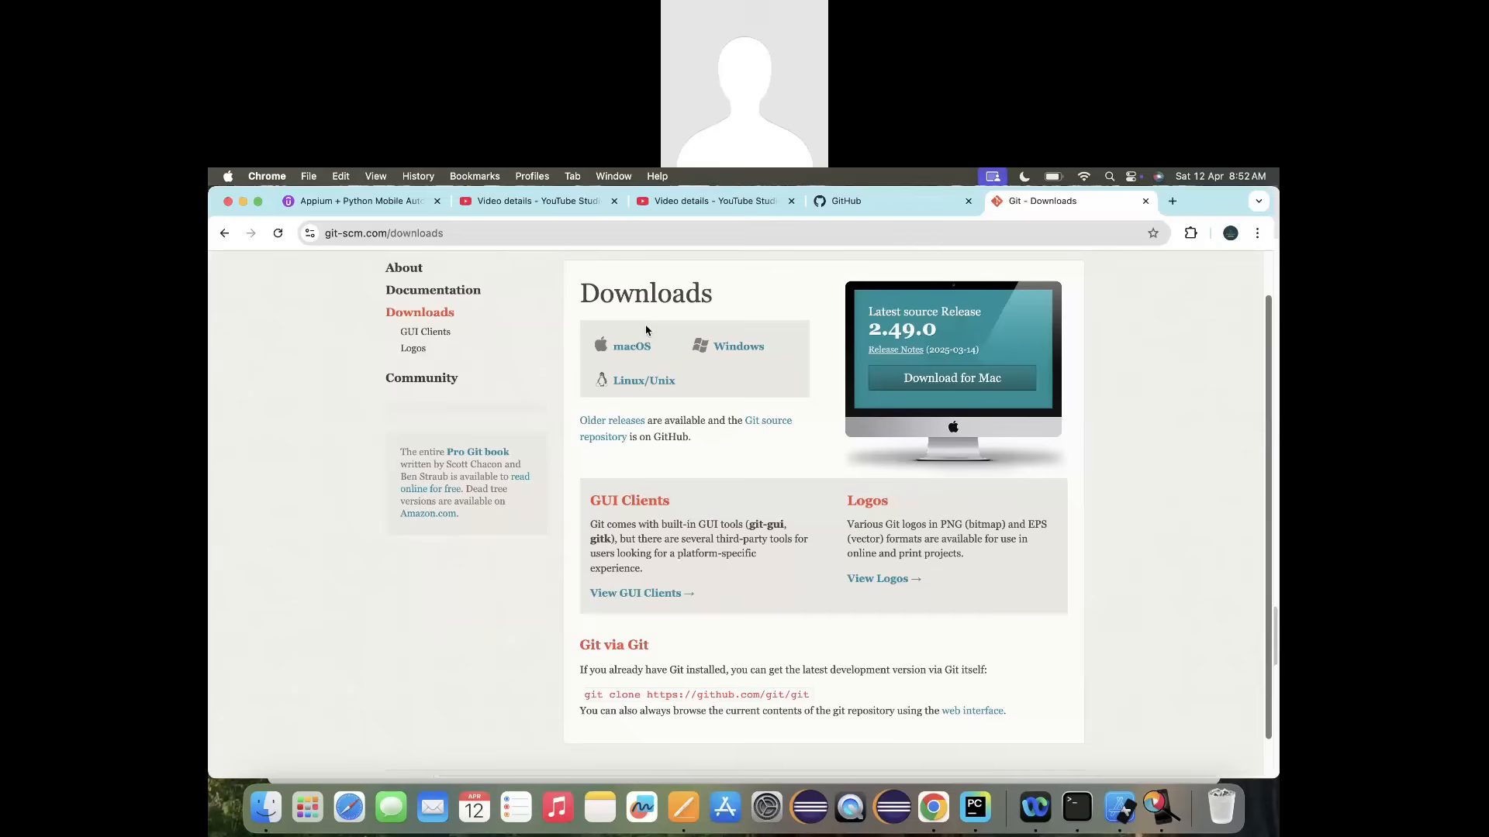
mouse_move(682, 808)
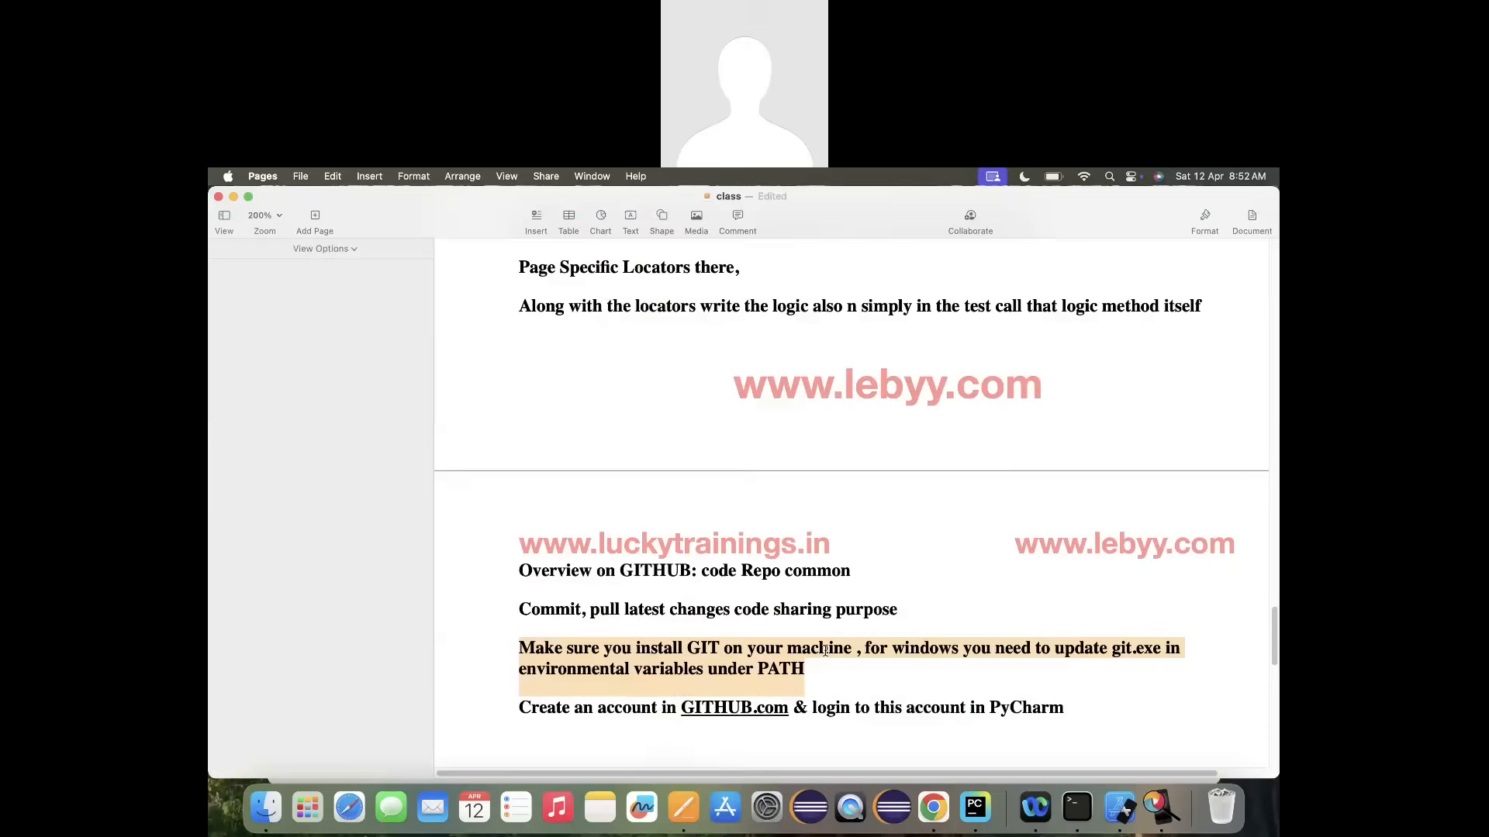
left_click(804, 668)
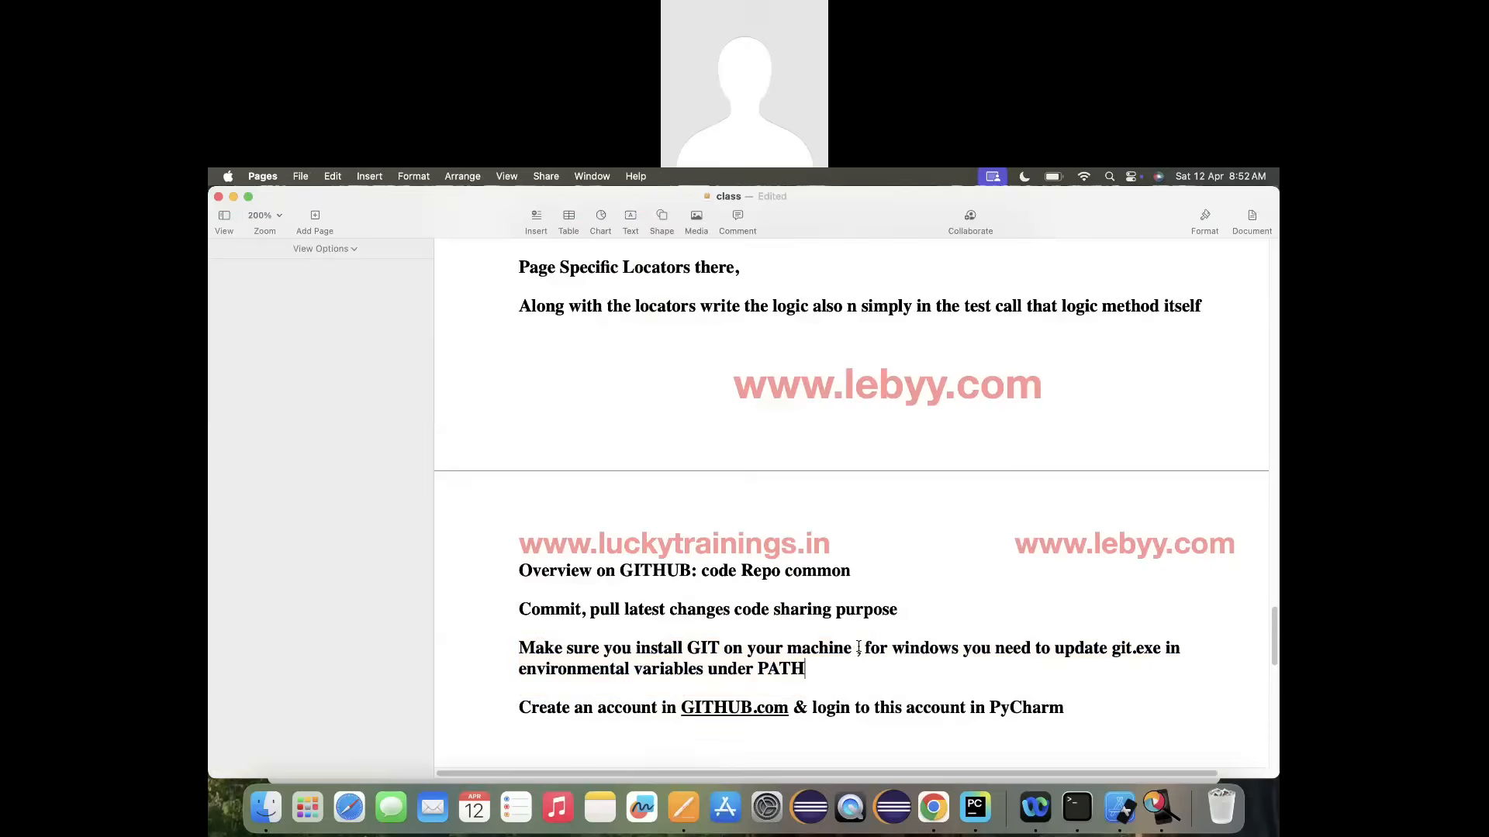
left_click_drag(857, 648, 805, 668)
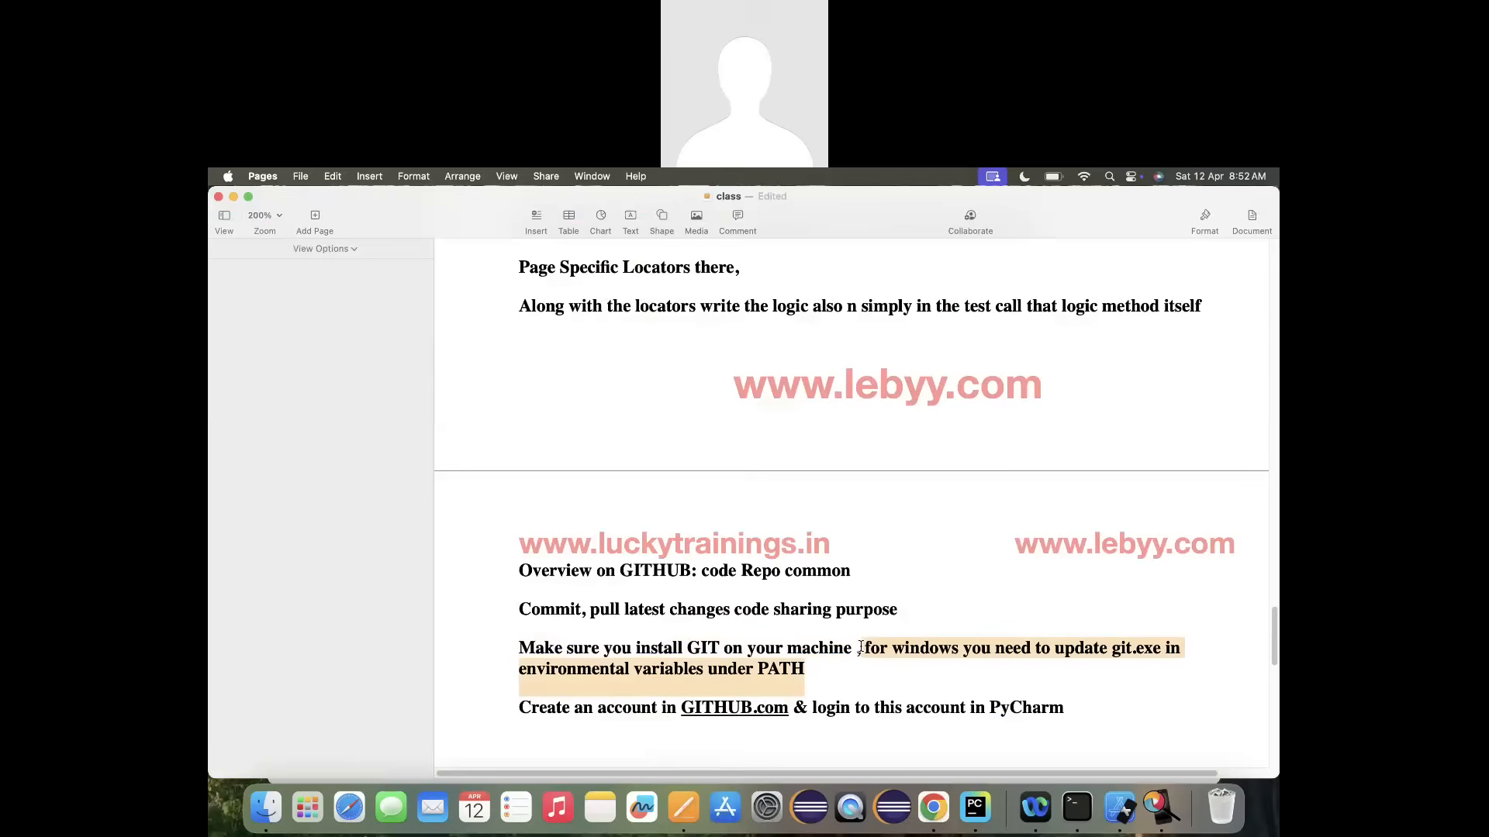
left_click(1065, 708)
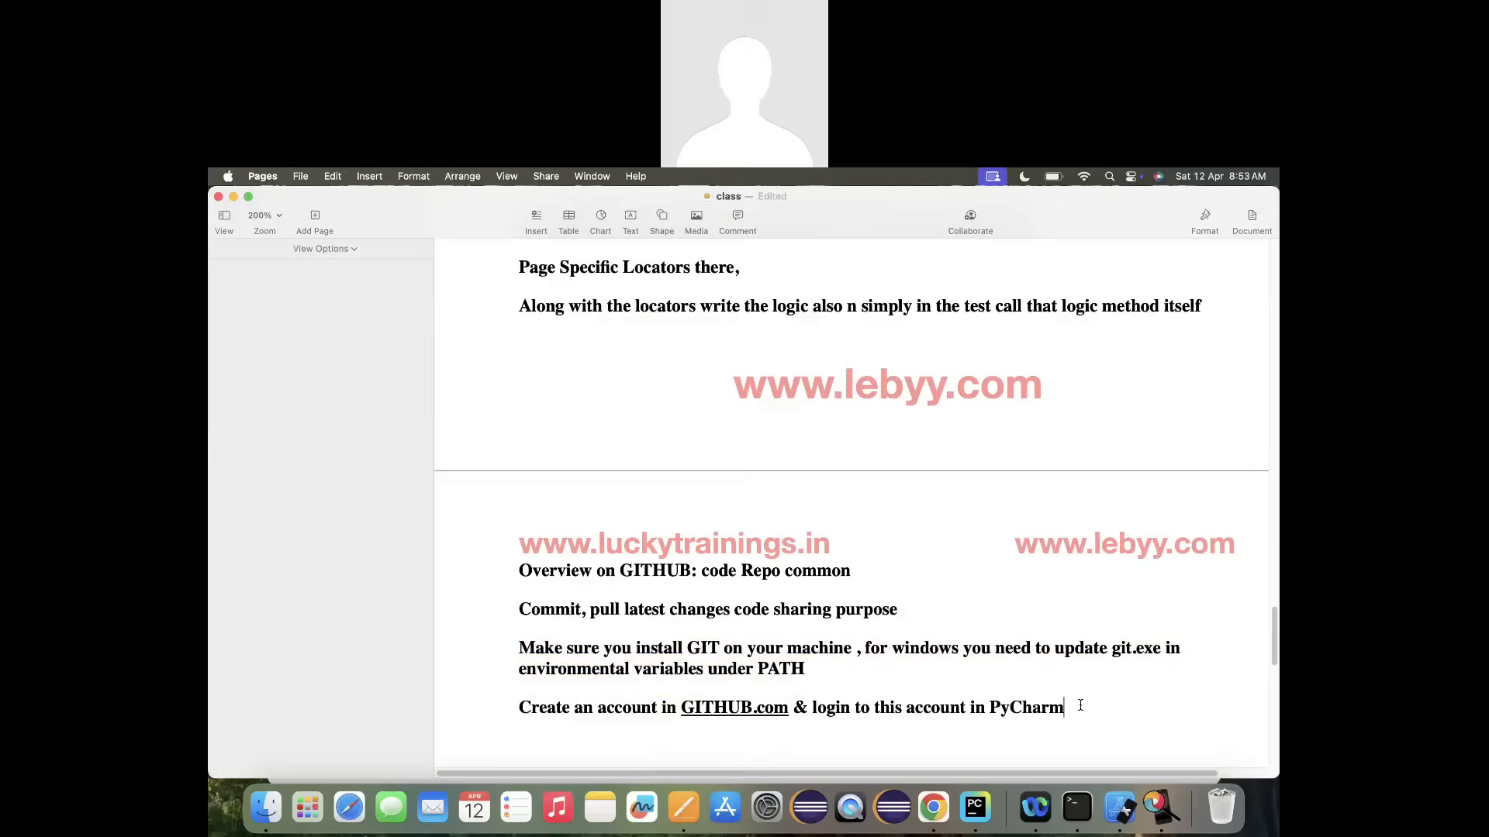
mouse_move(974, 806)
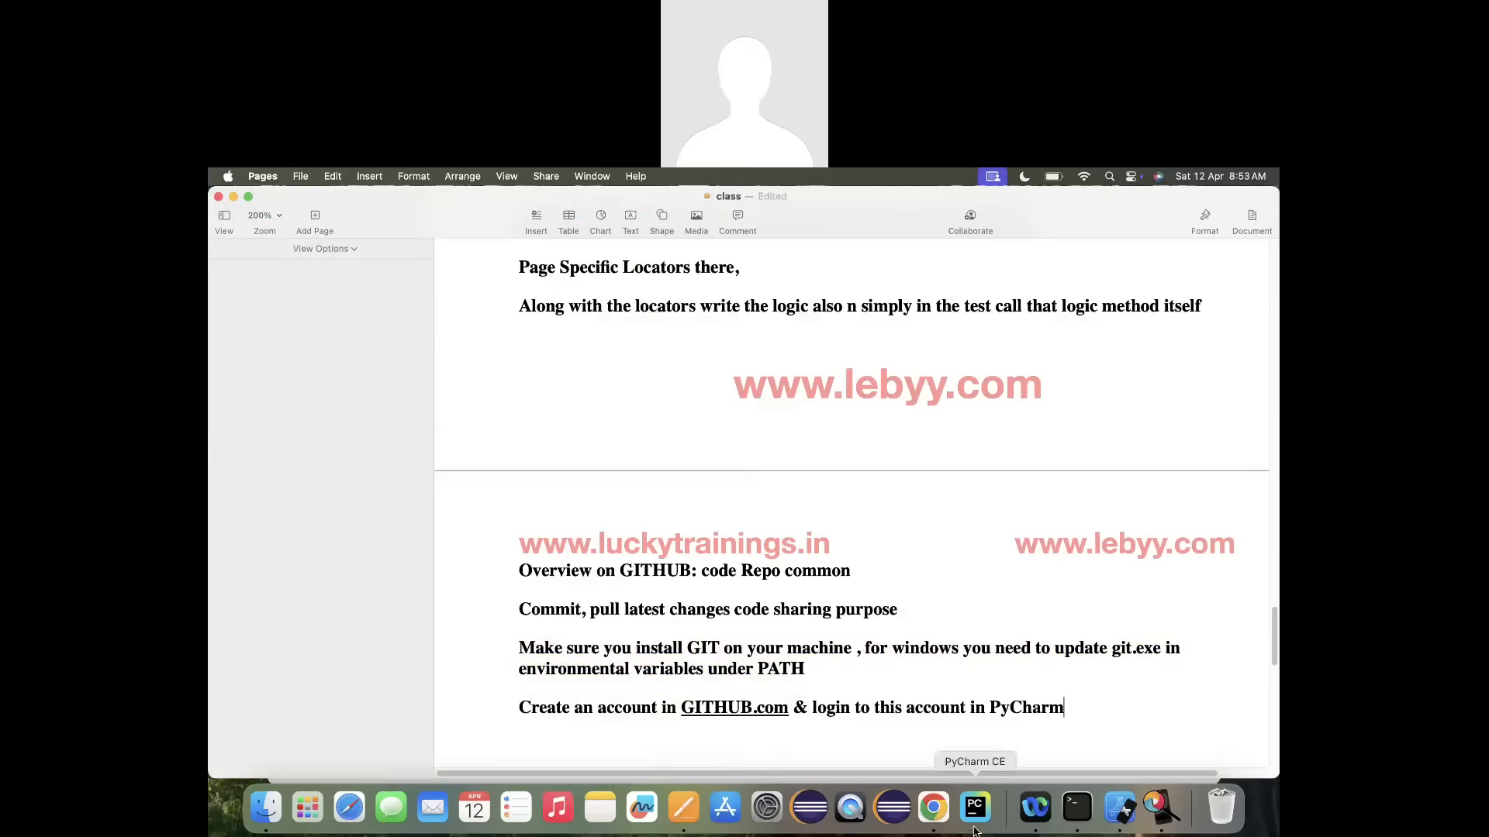
Bring PyCharm forward and reach the IDE settings for version control.
left_click(974, 808)
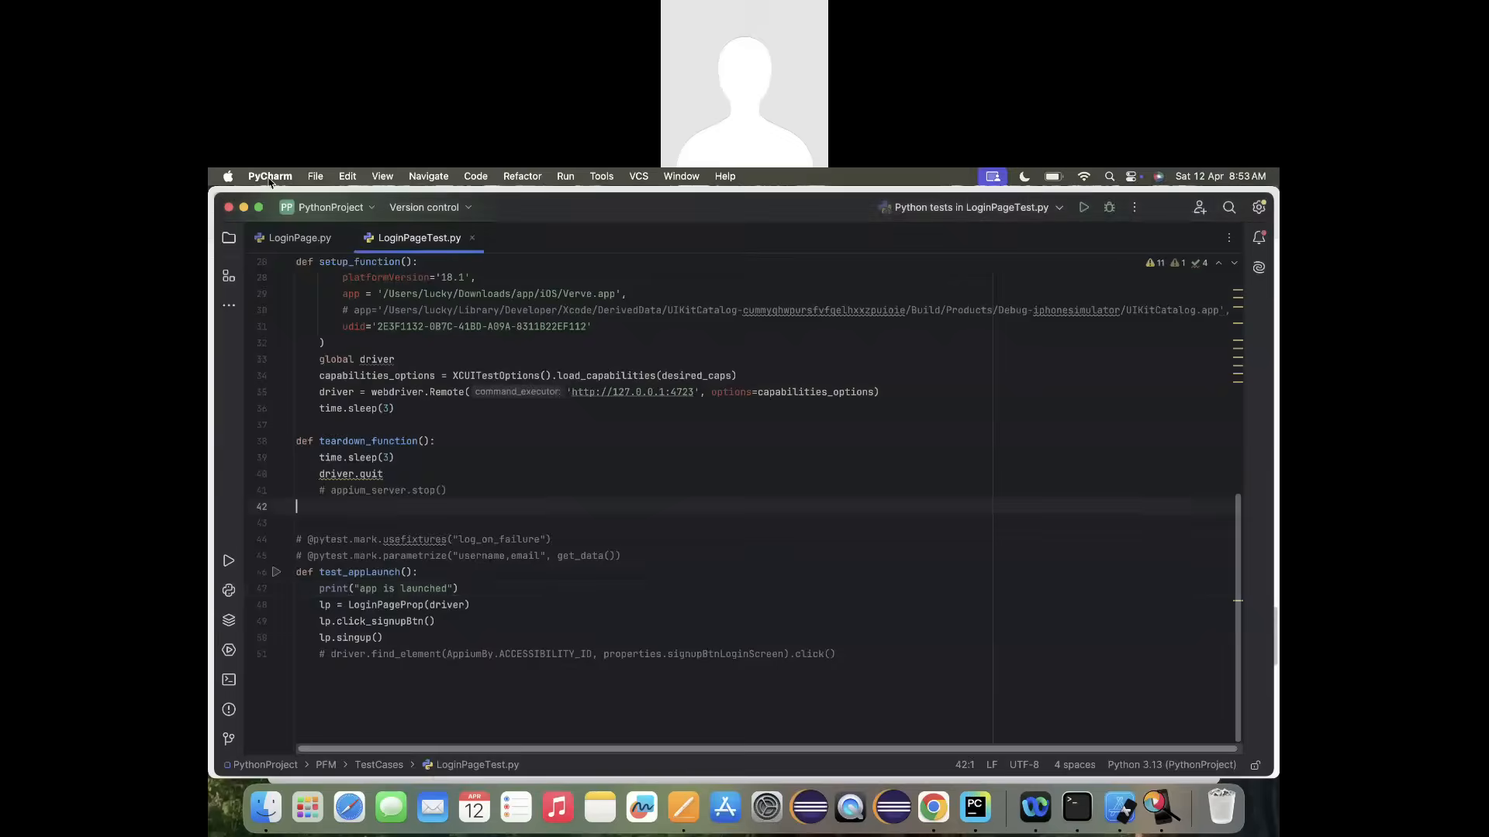
left_click(269, 175)
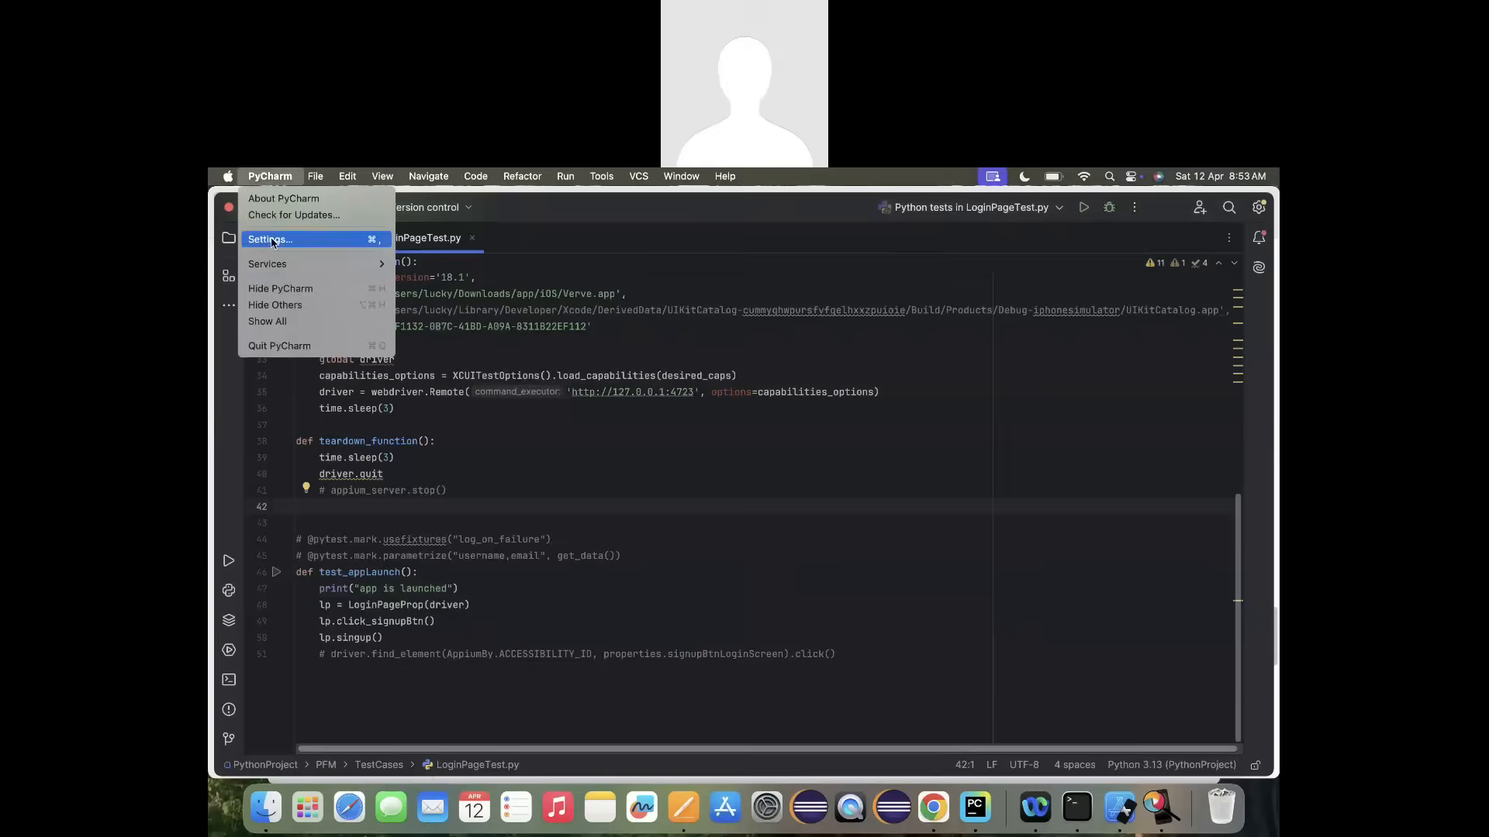
left_click(269, 238)
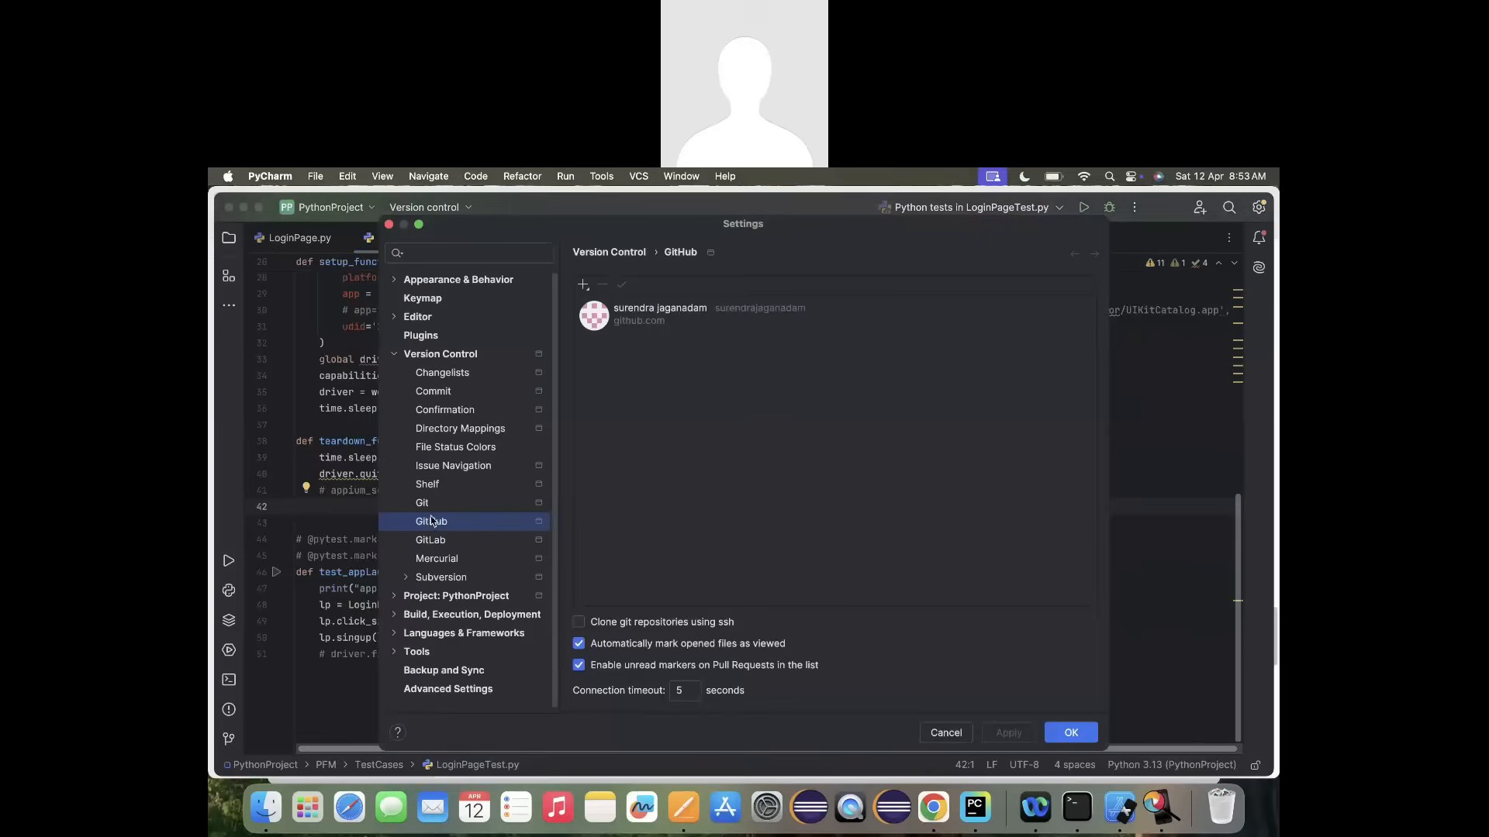
mouse_move(544, 434)
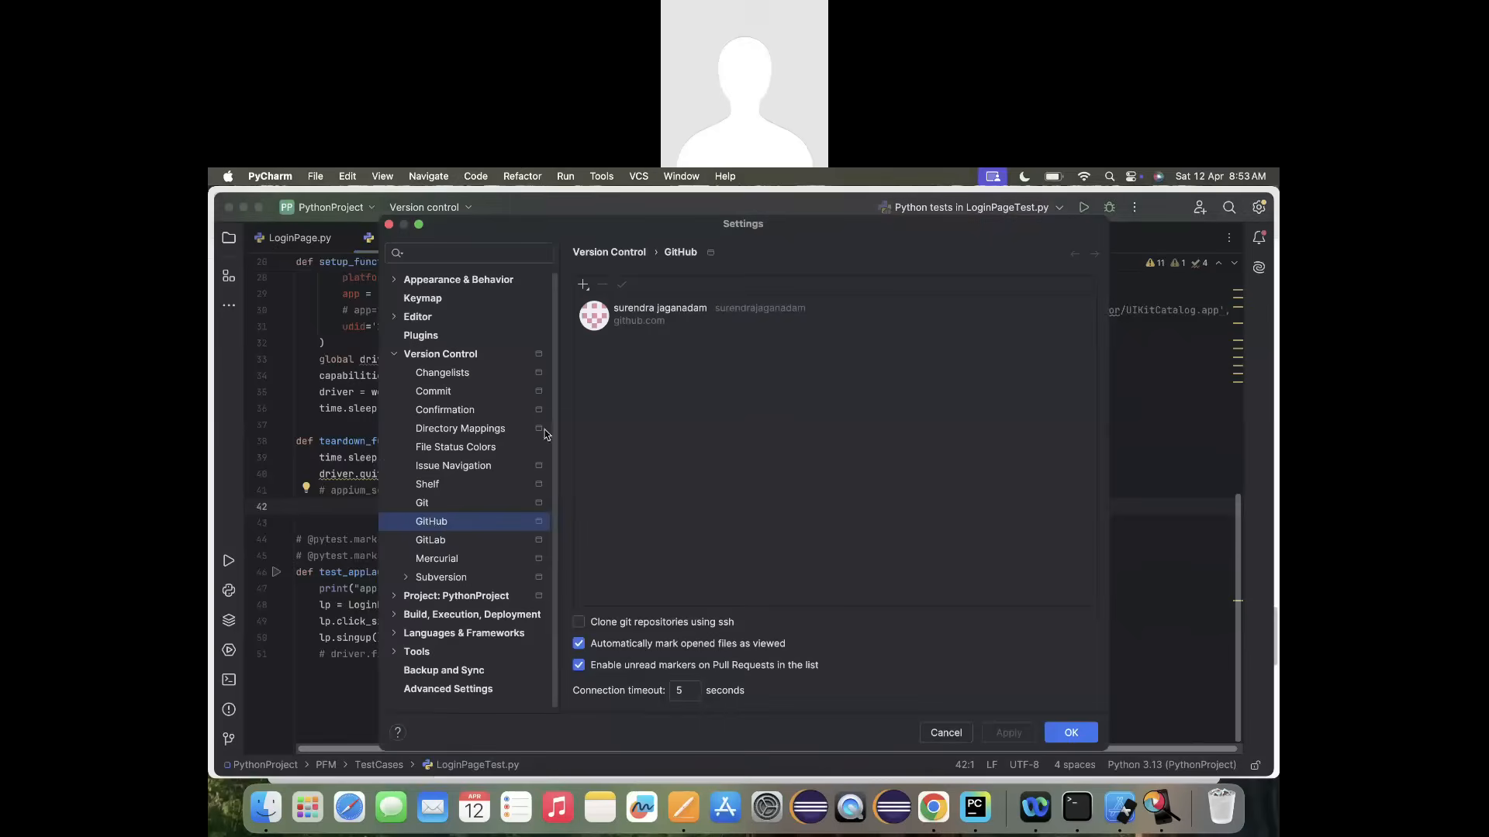
mouse_move(581, 286)
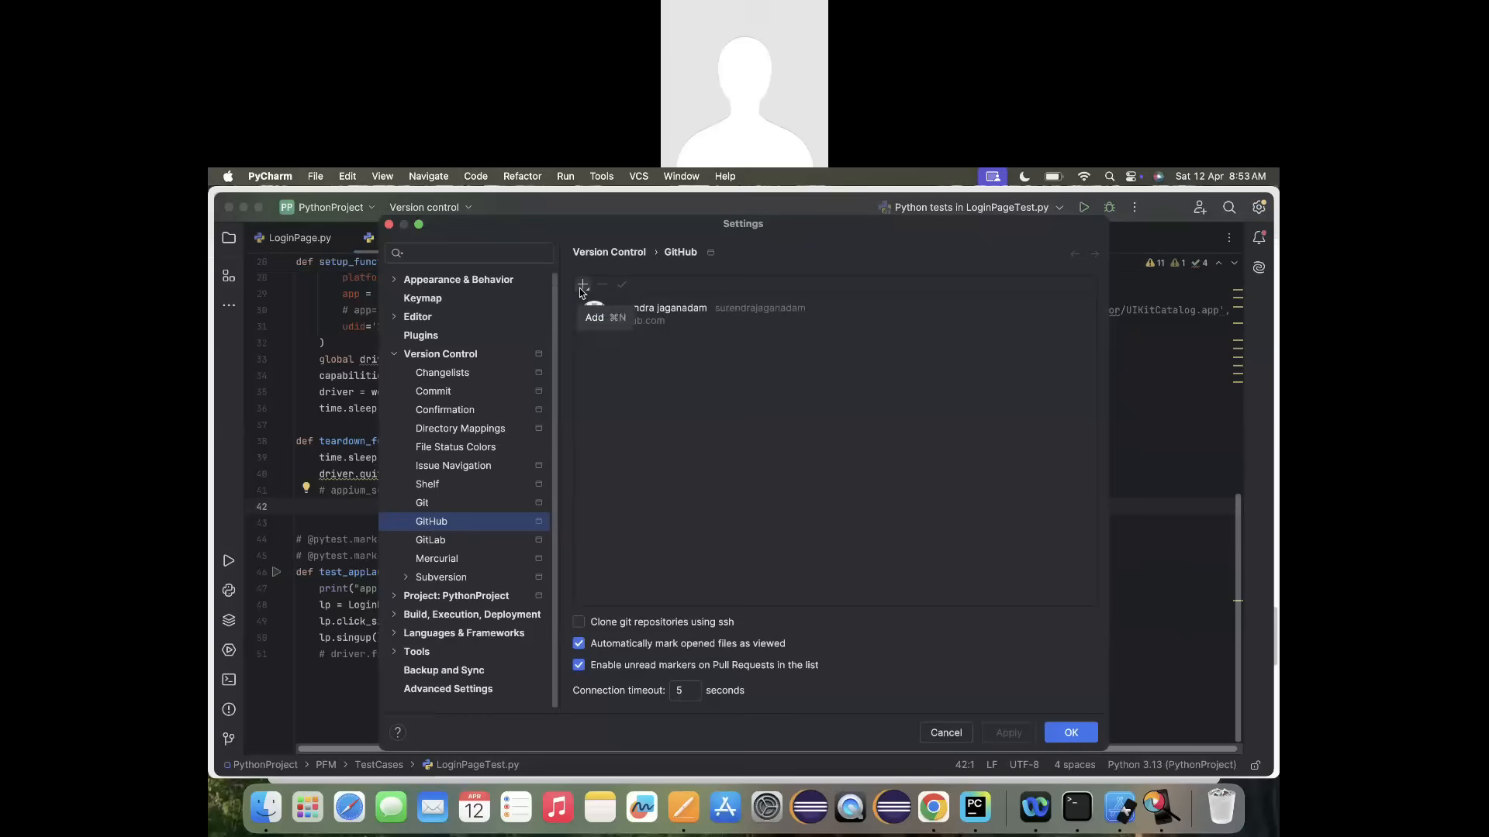
Add a GitHub account by logging in via the browser and authorizing PyCharm.
left_click(582, 285)
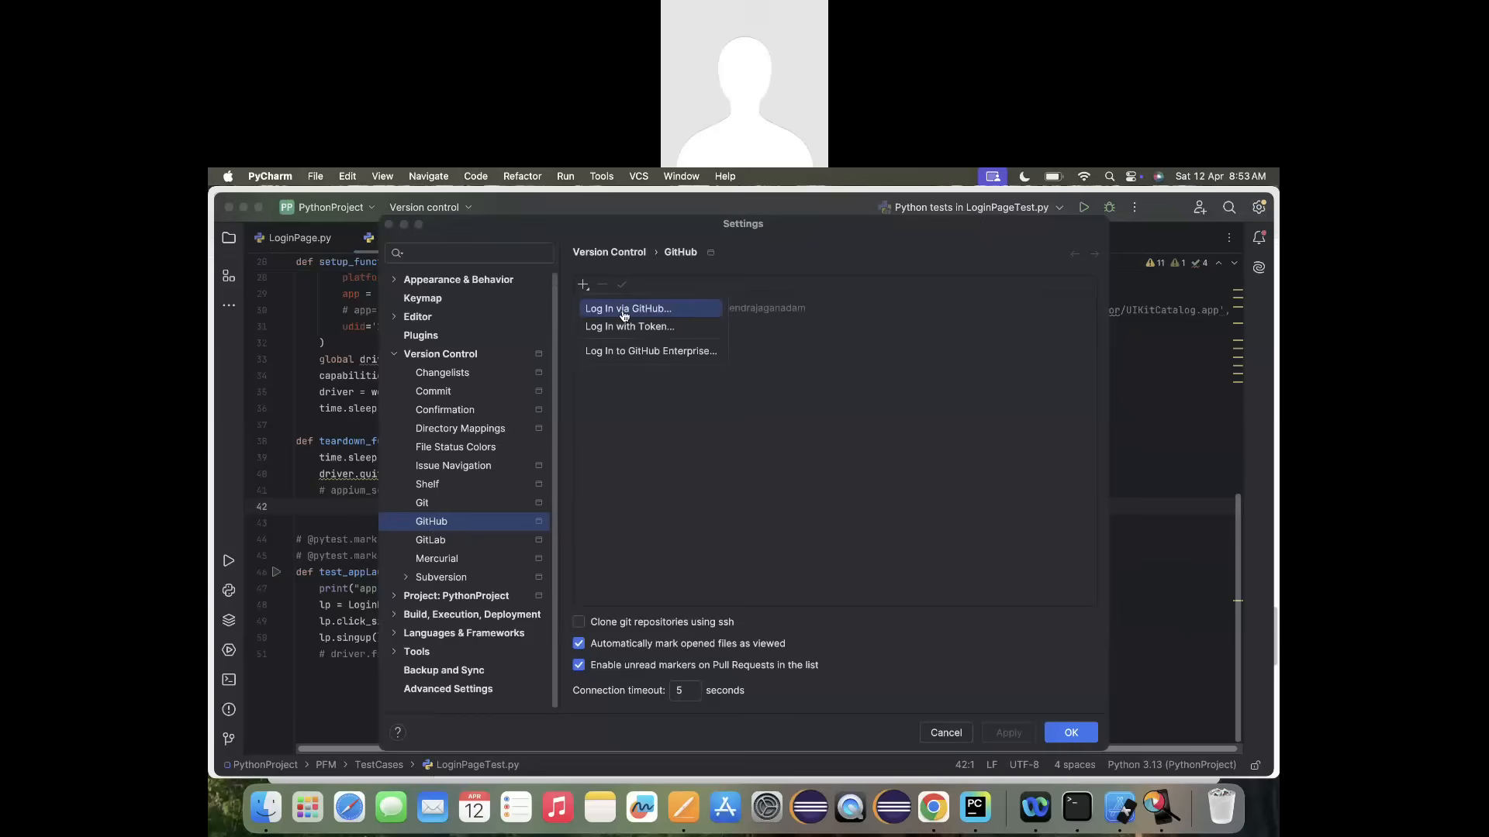
left_click(628, 307)
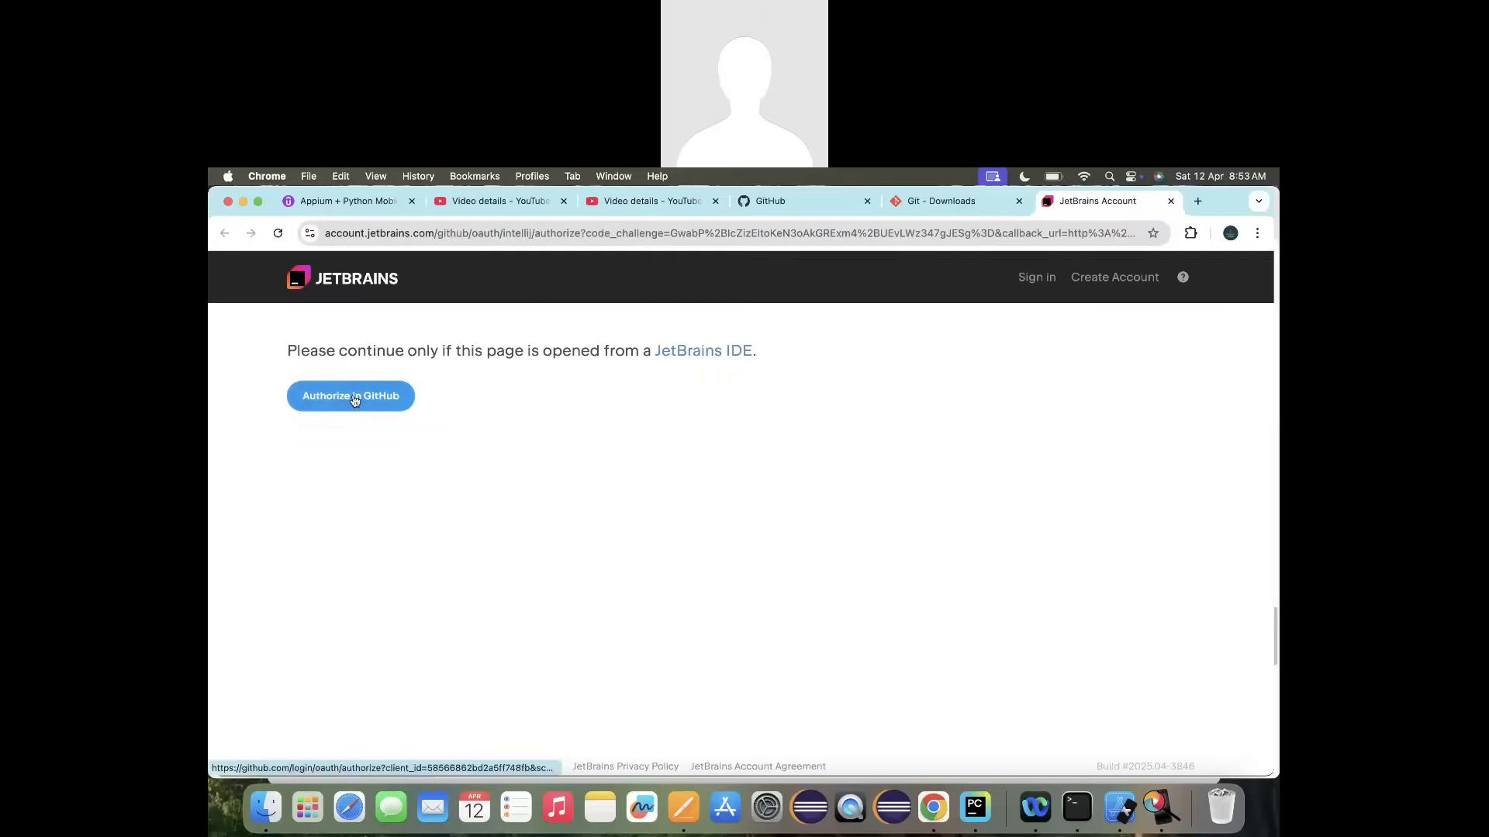
left_click(1039, 200)
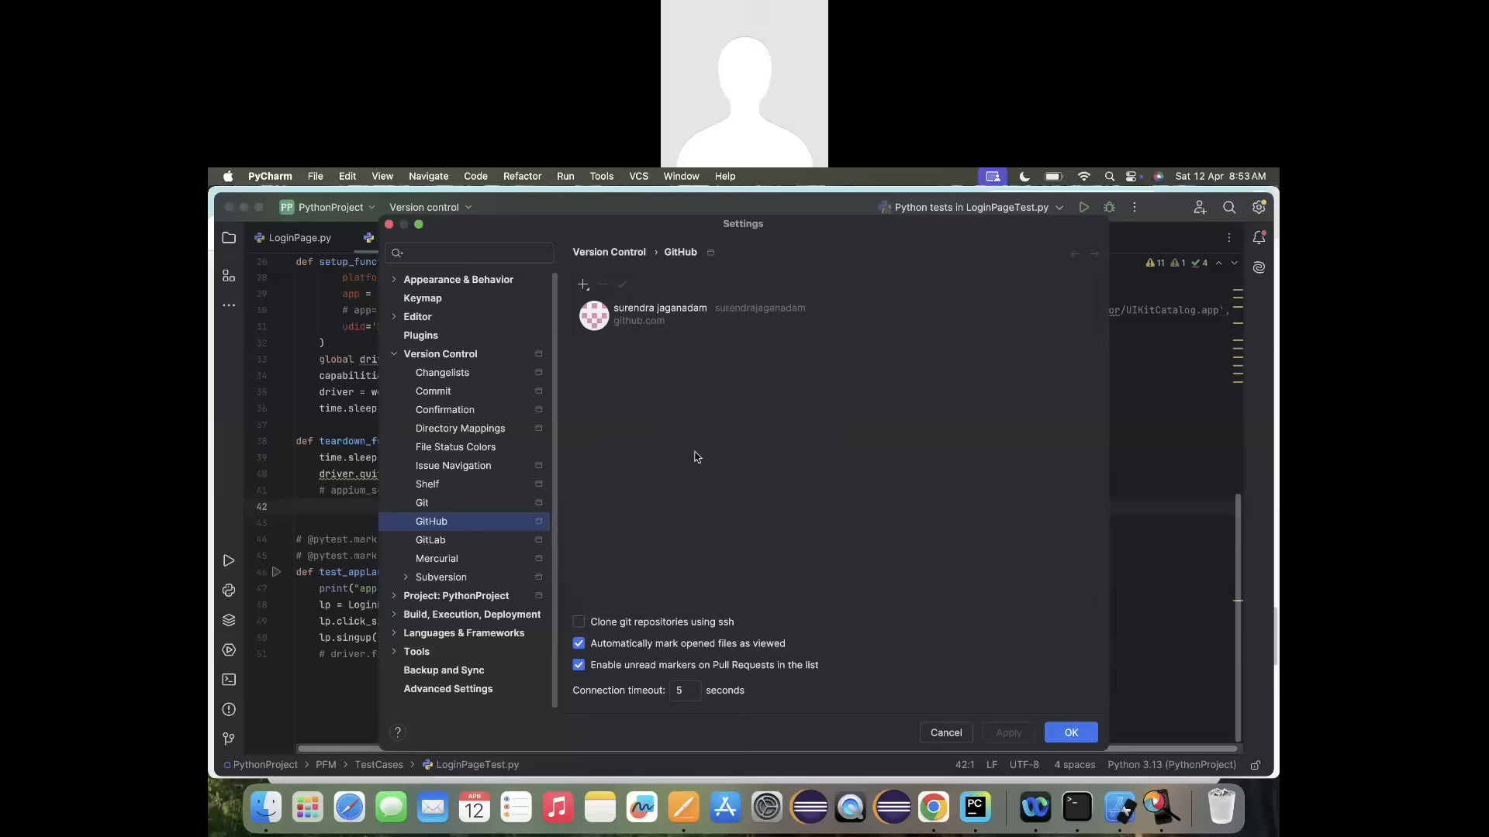
mouse_move(636, 522)
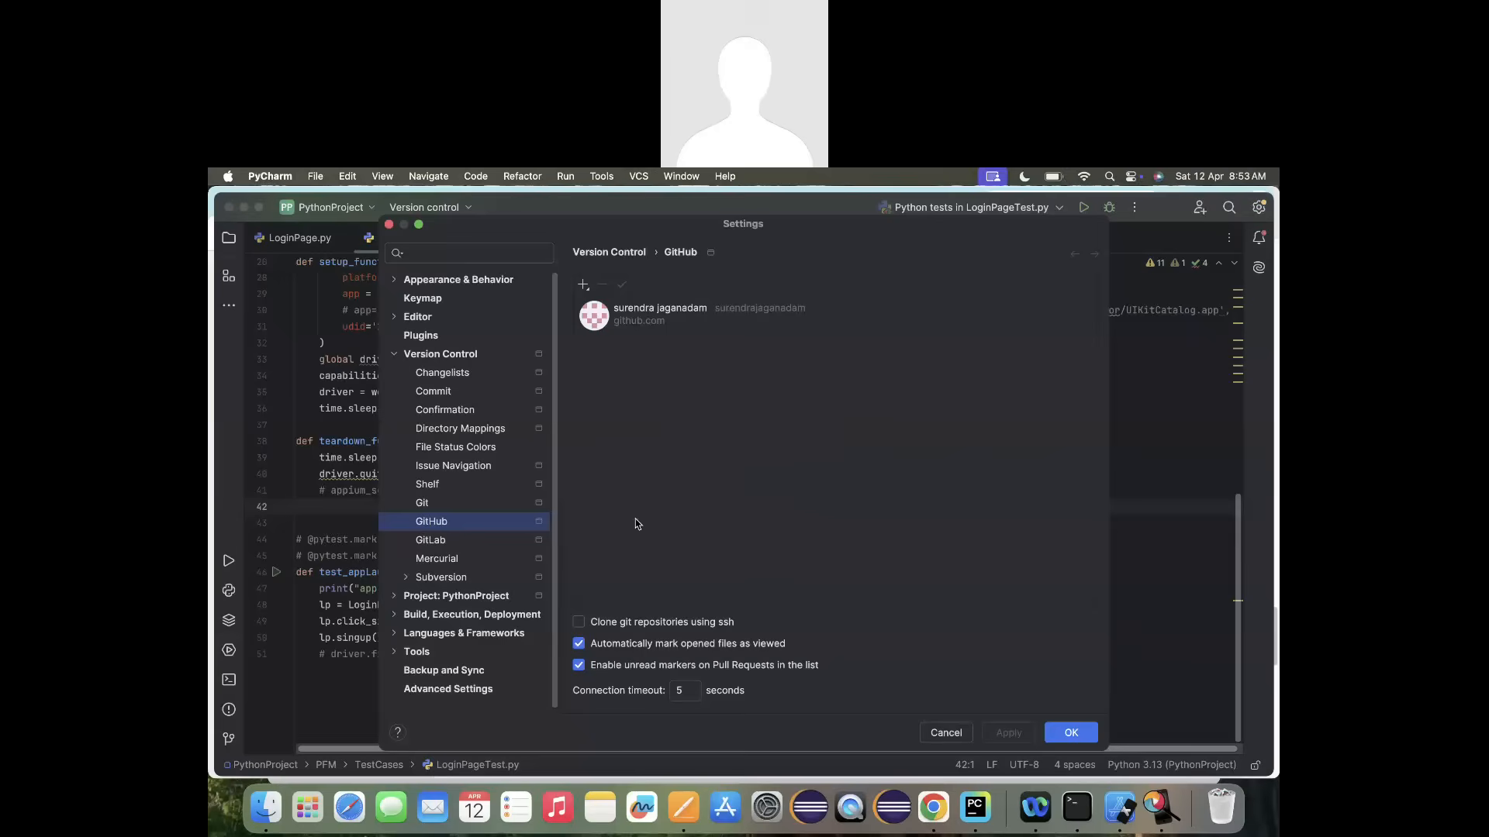
mouse_move(731, 313)
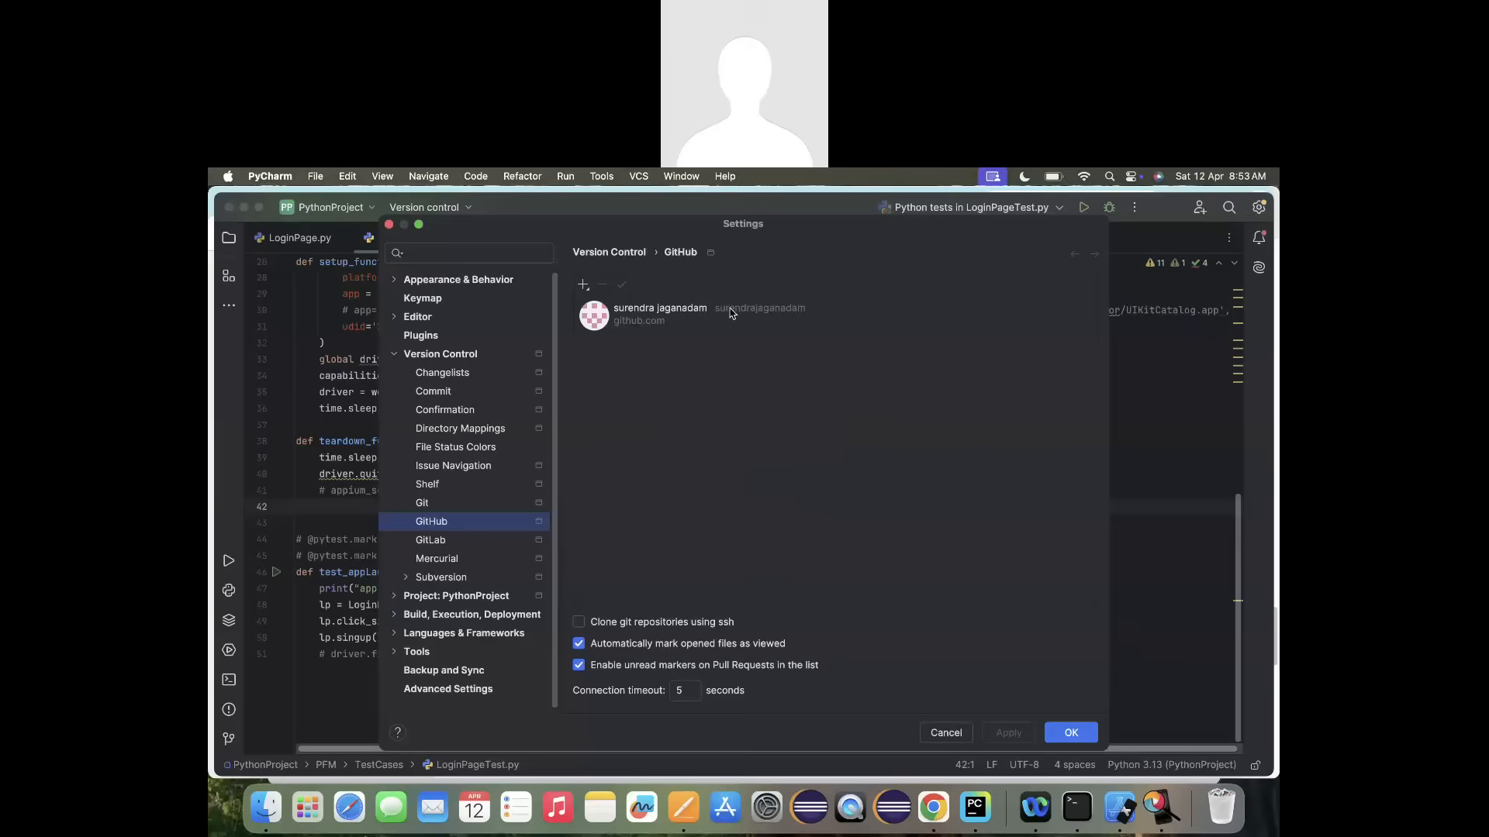
mouse_move(670, 325)
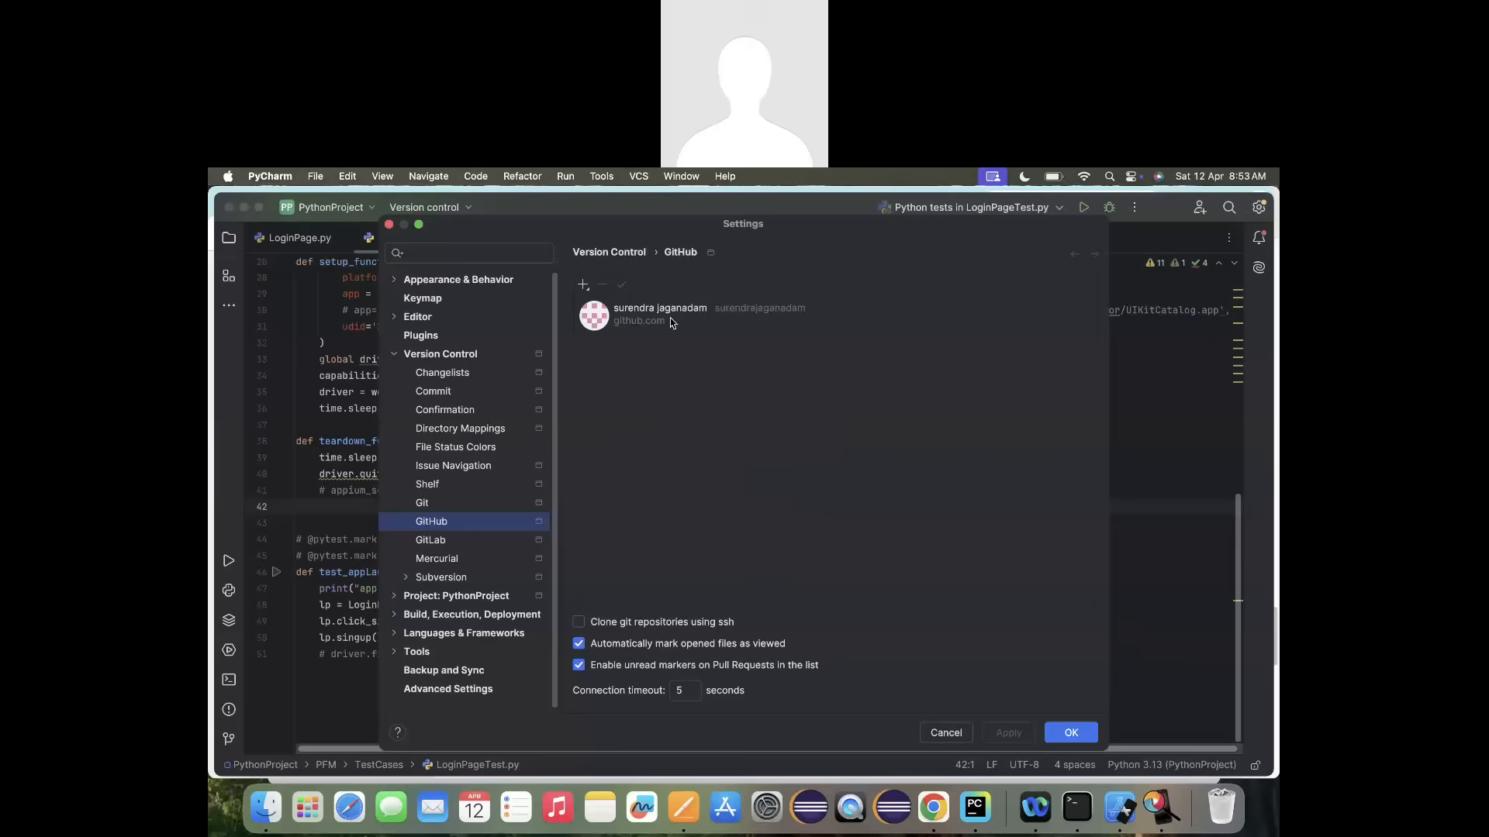
mouse_move(685, 334)
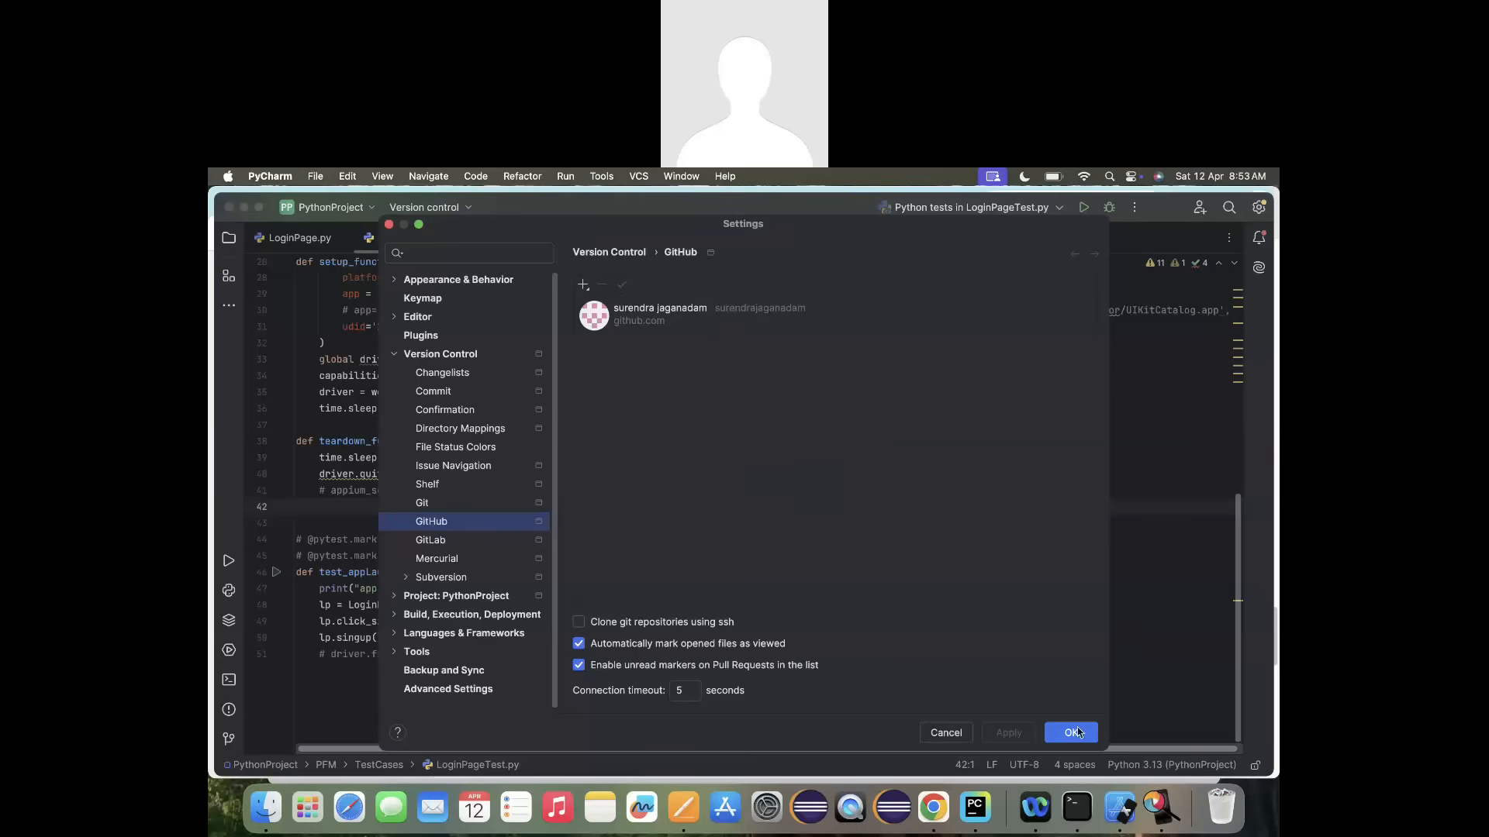
Save the GitHub settings, review the full repository list on the GitHub dashboard, and return to PyCharm.
left_click(1070, 732)
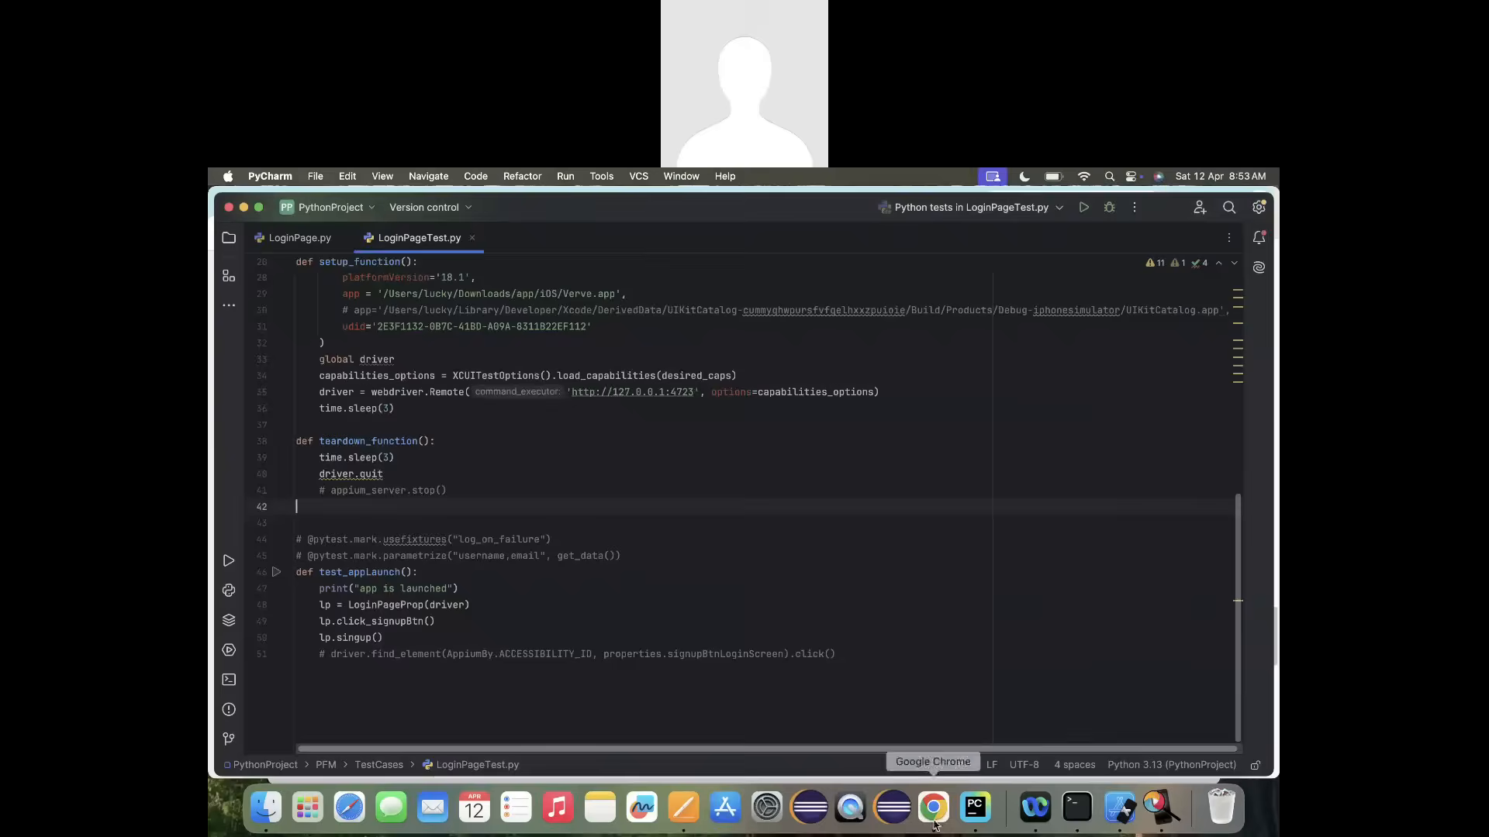
left_click(932, 808)
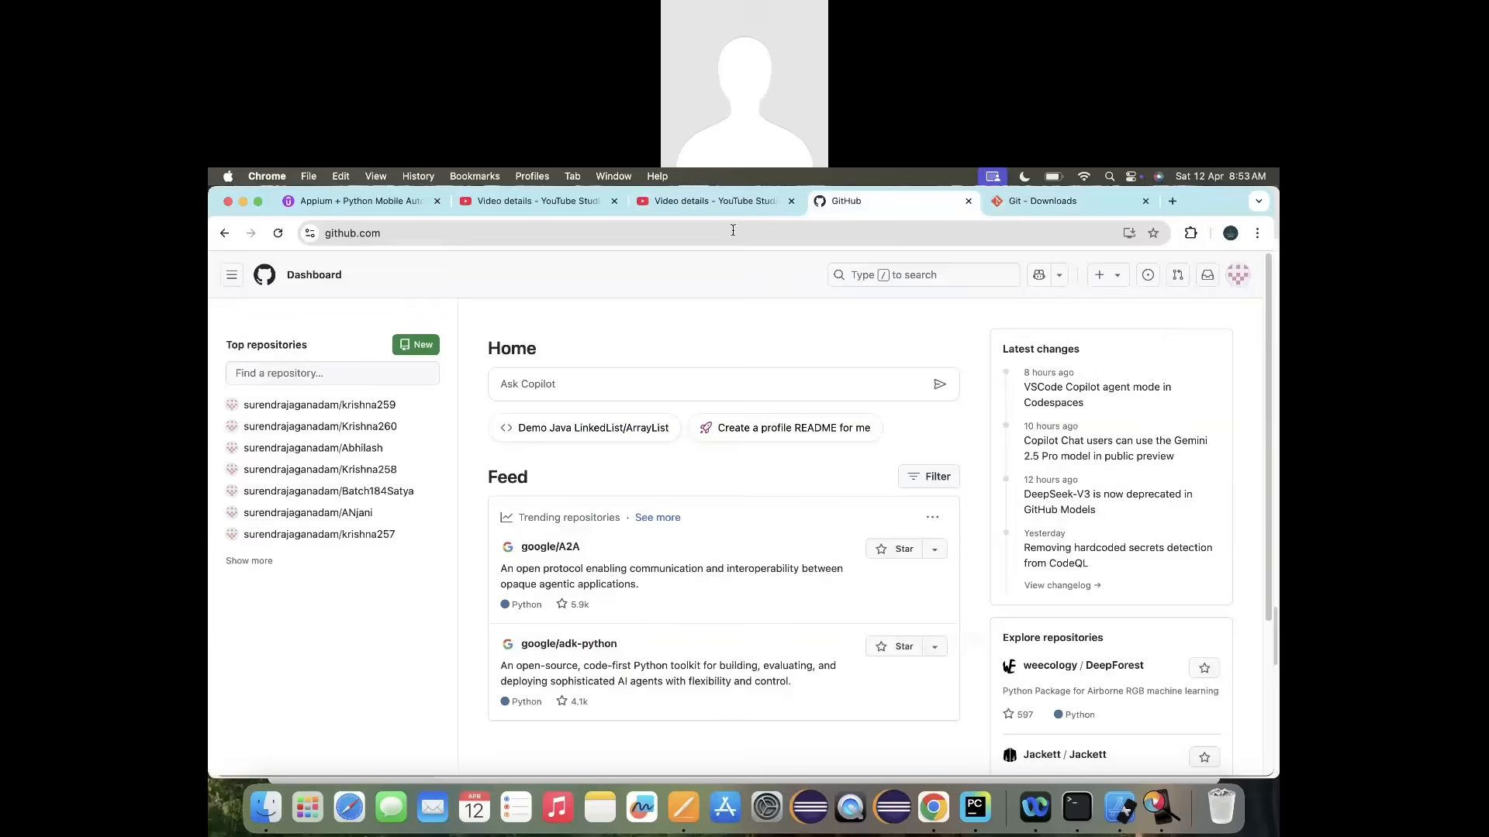
mouse_move(267, 560)
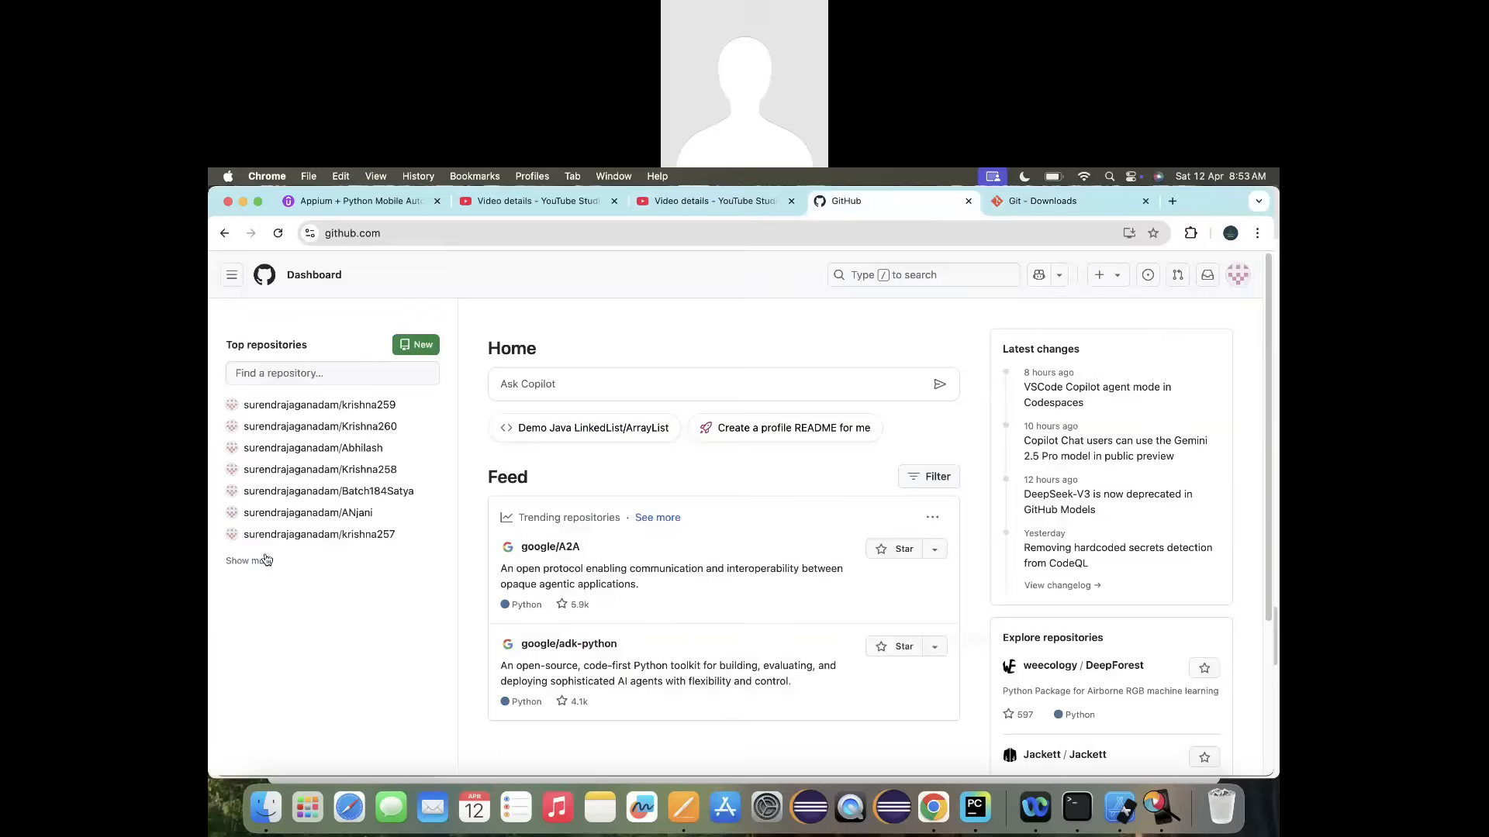
left_click(245, 559)
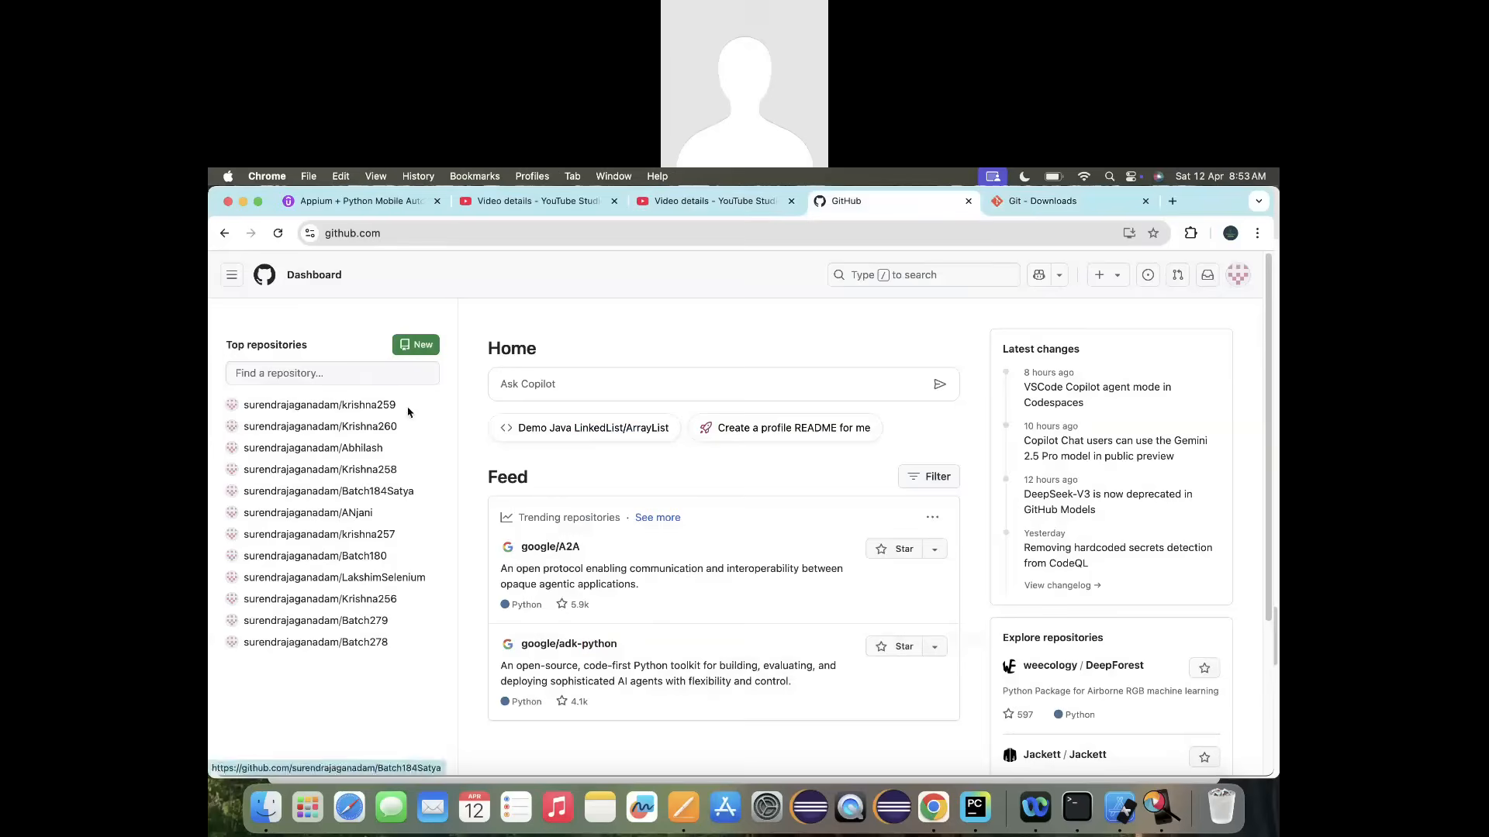
mouse_move(425, 566)
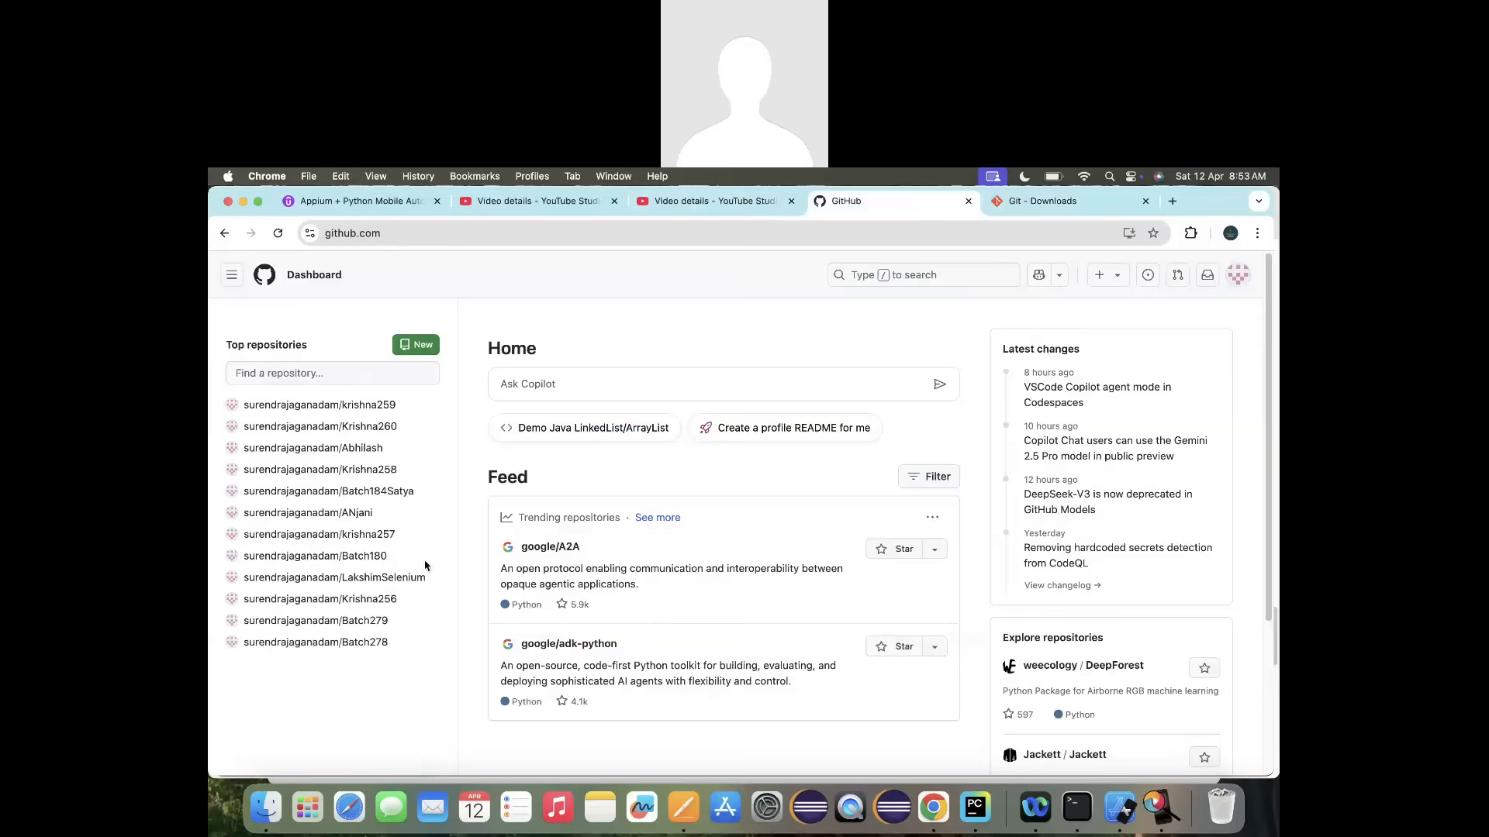
left_click(974, 809)
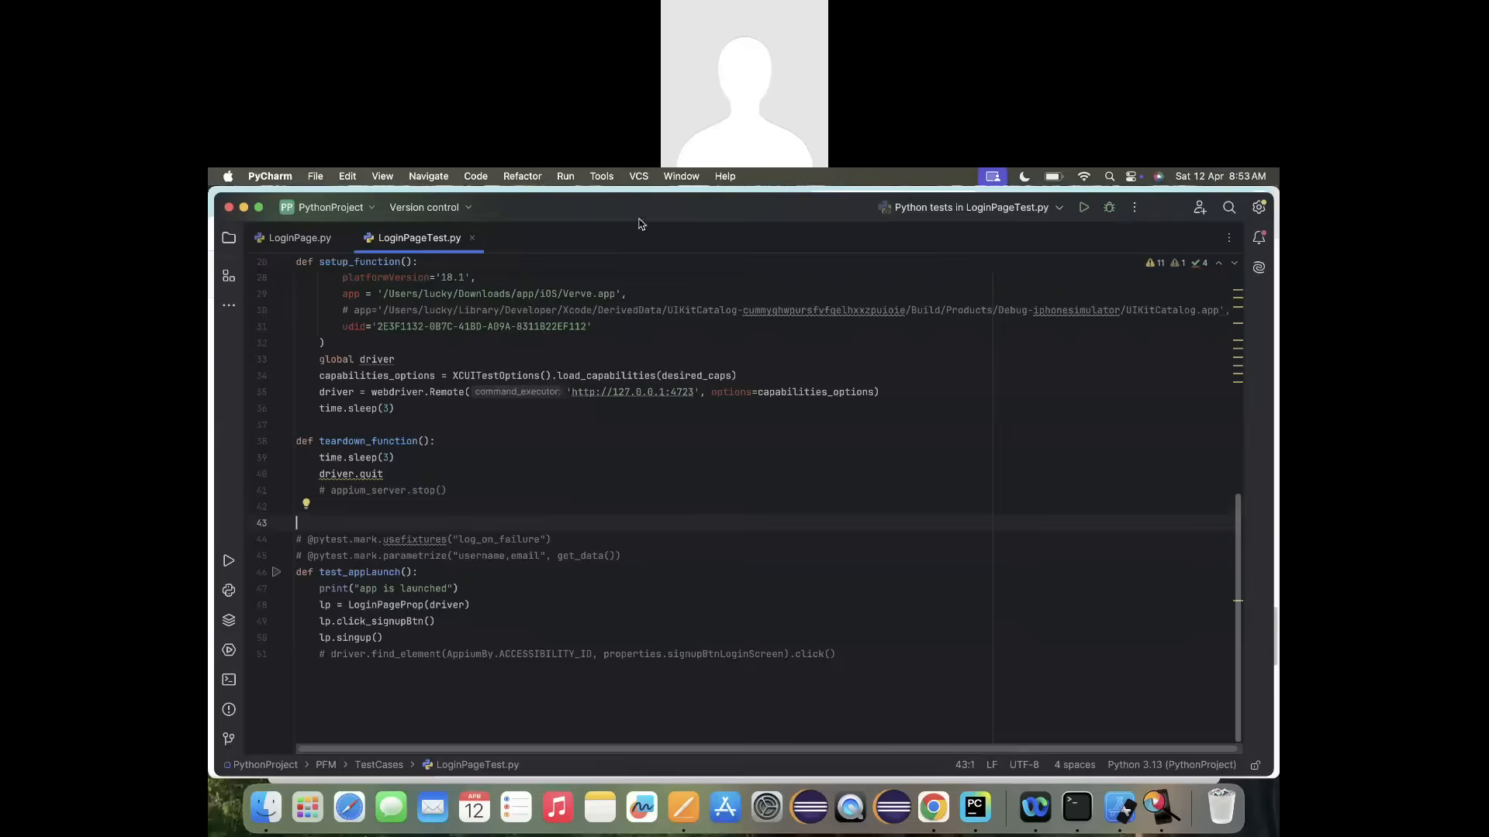
Share the project on GitHub as private repository AppiumPython with all files in the initial commit.
left_click(637, 175)
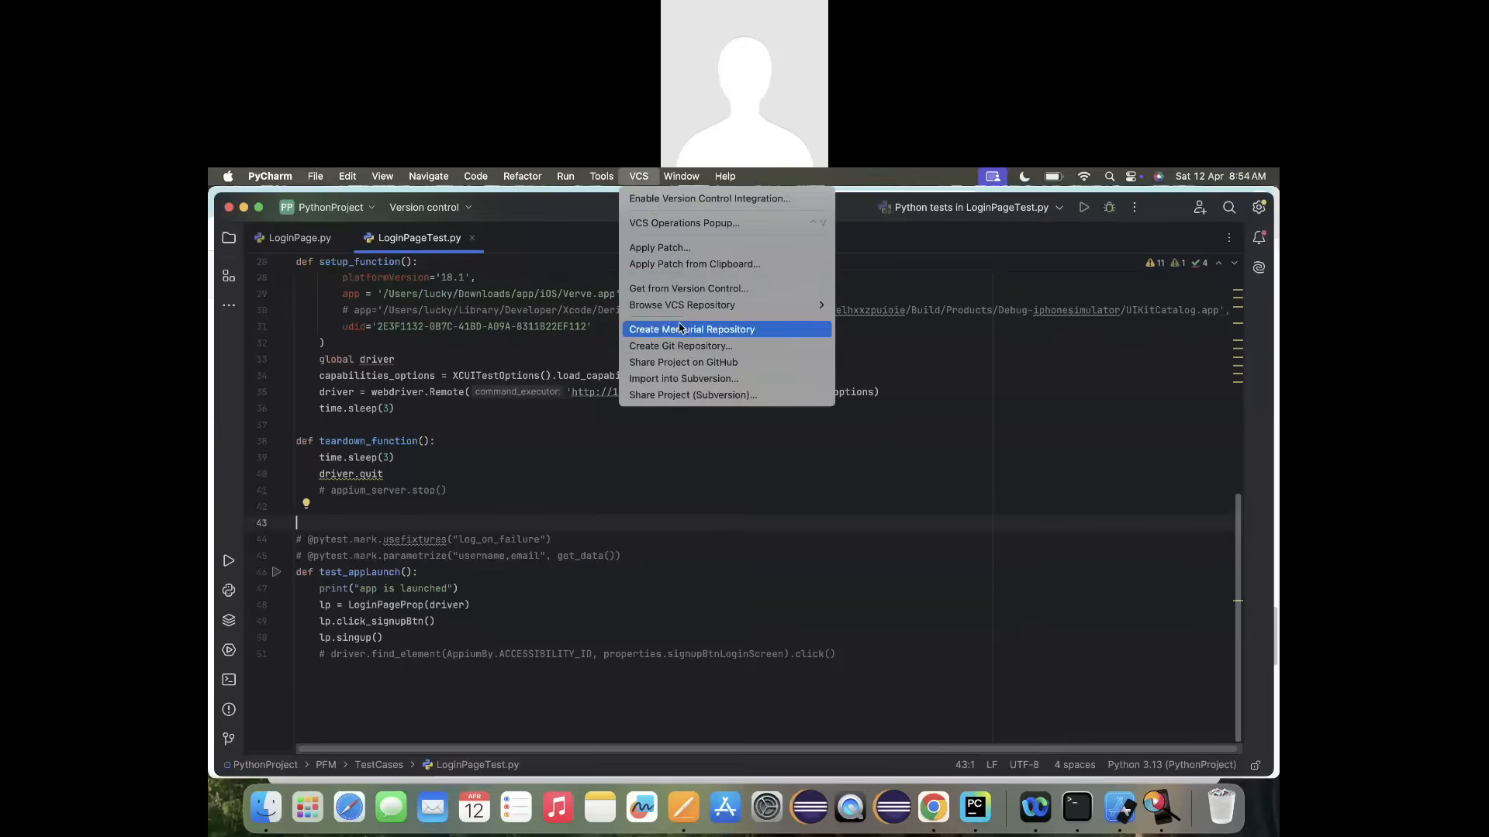
mouse_move(682, 361)
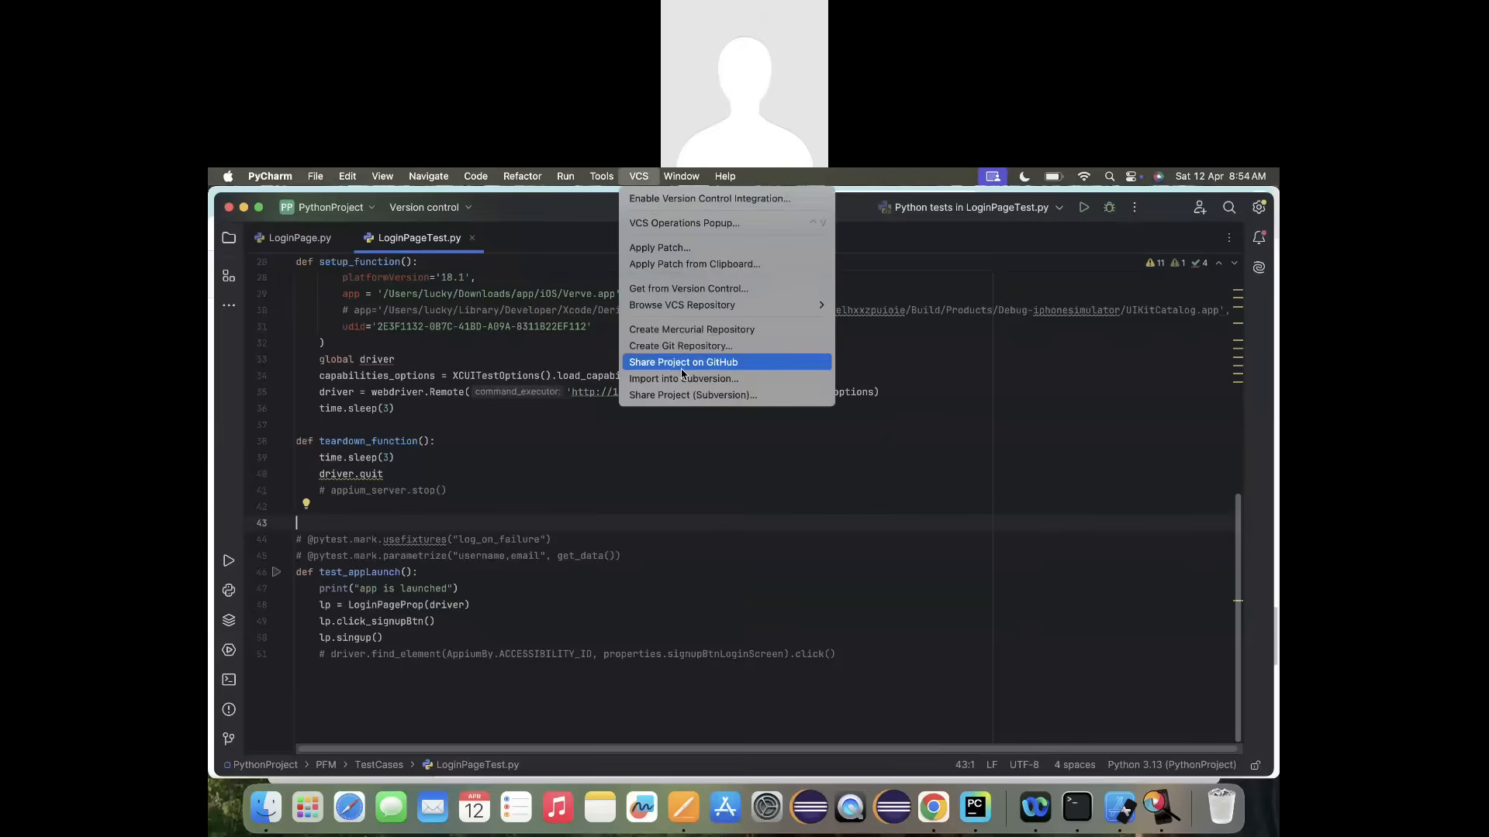
mouse_move(684, 366)
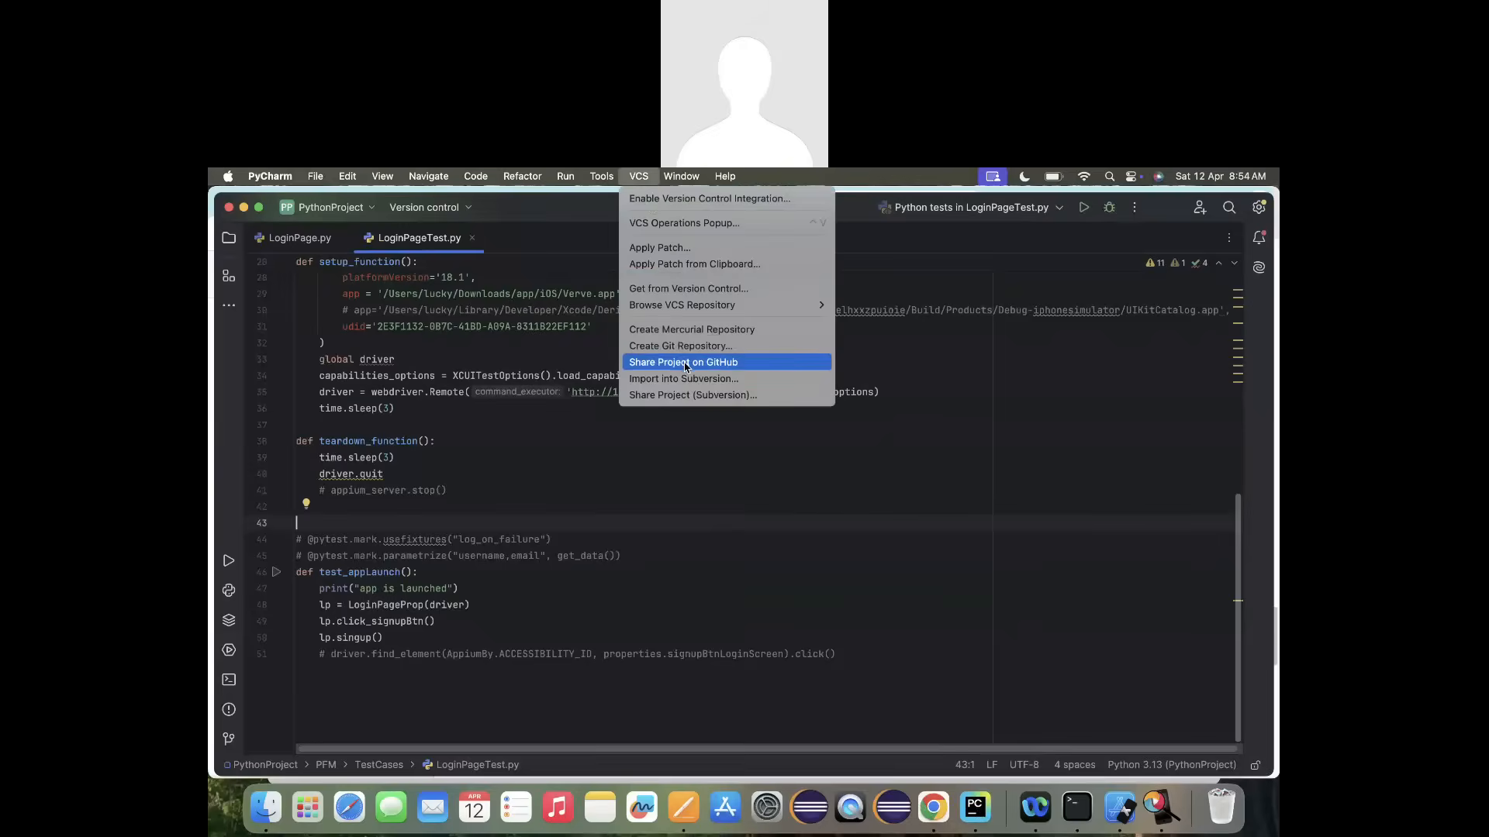
left_click(682, 361)
type("AppiumPython")
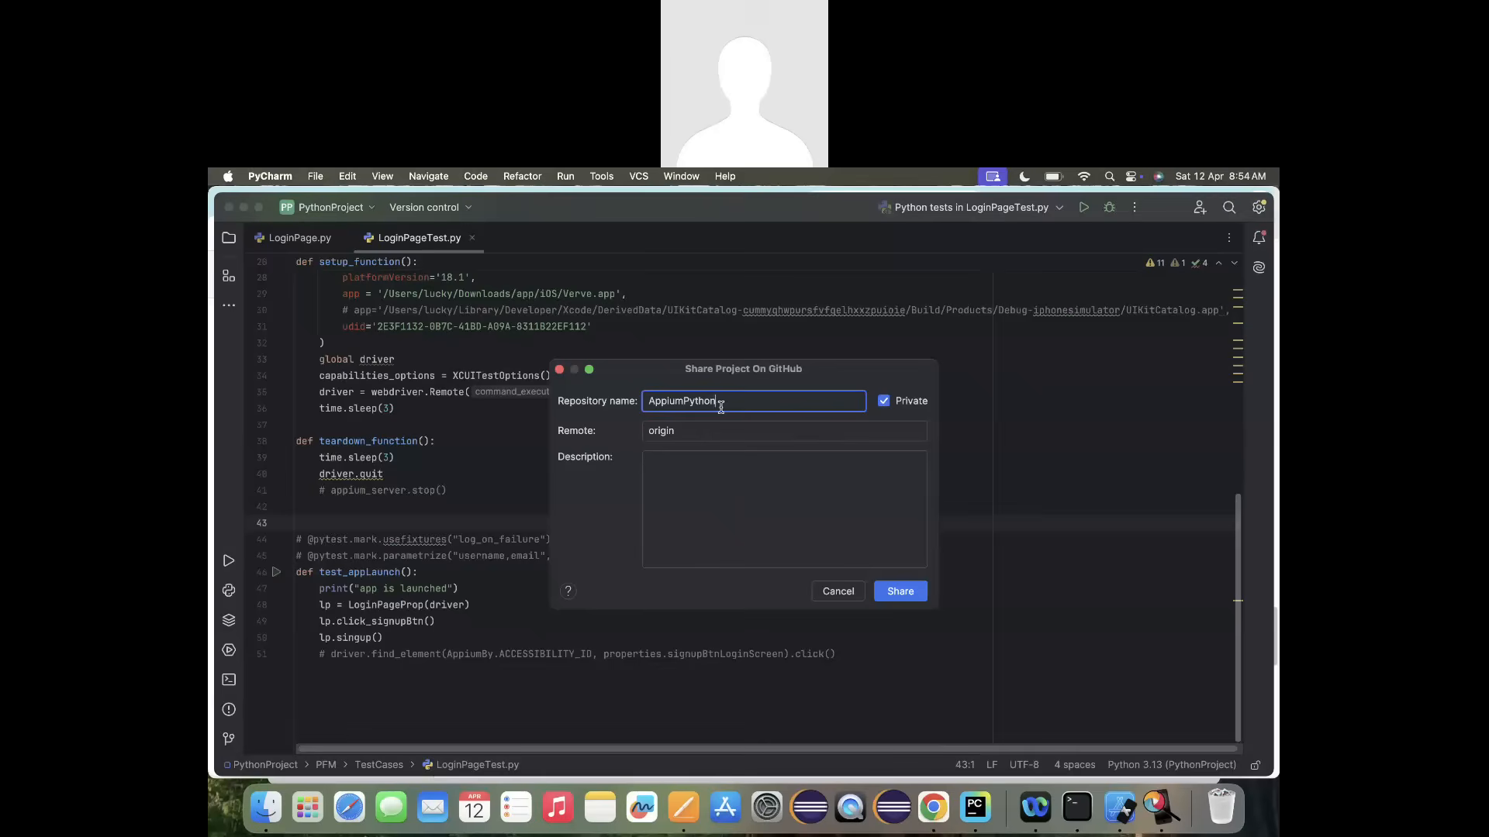
left_click(898, 591)
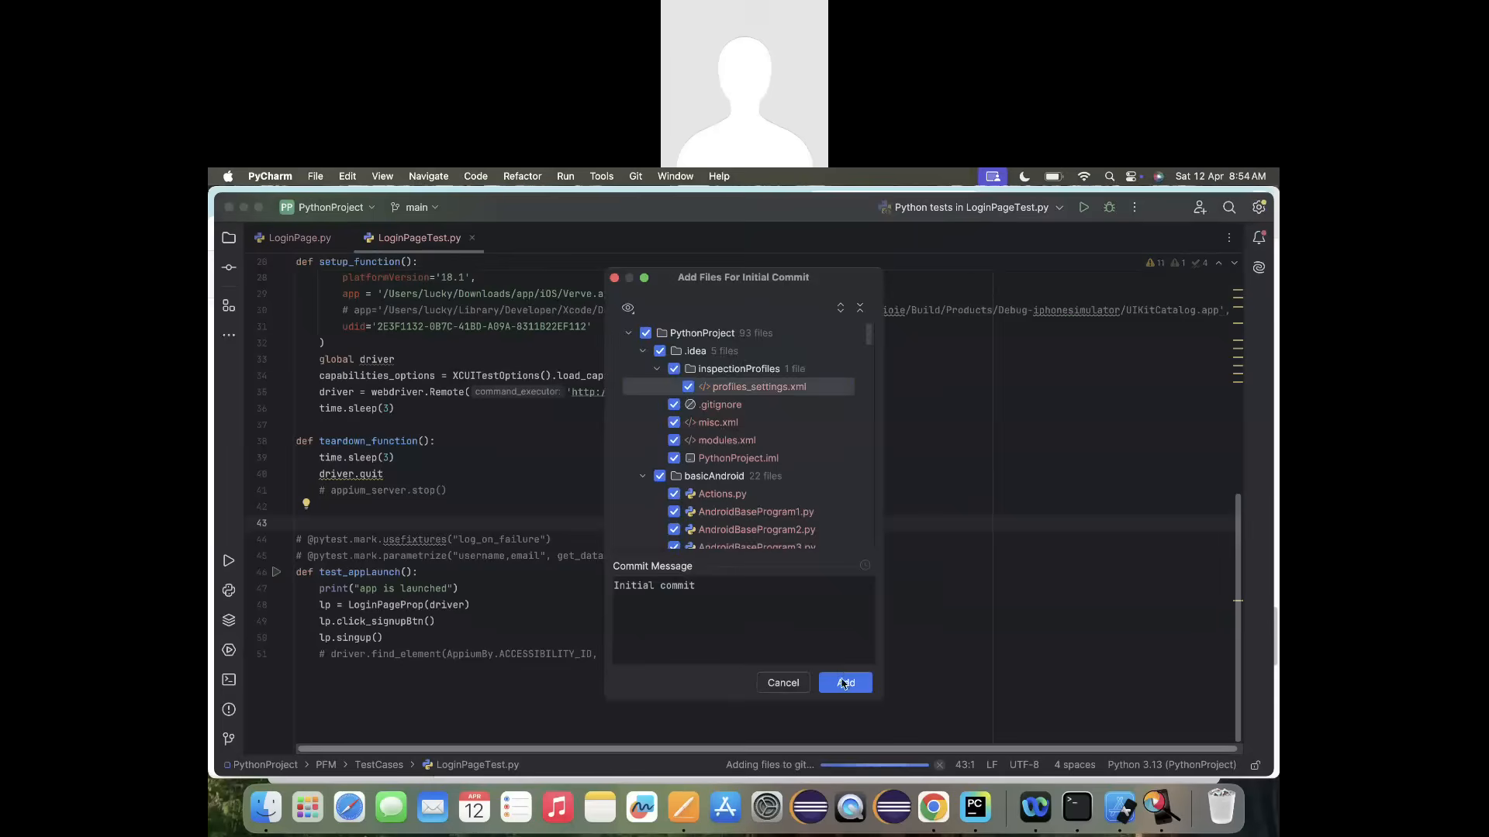
left_click(844, 682)
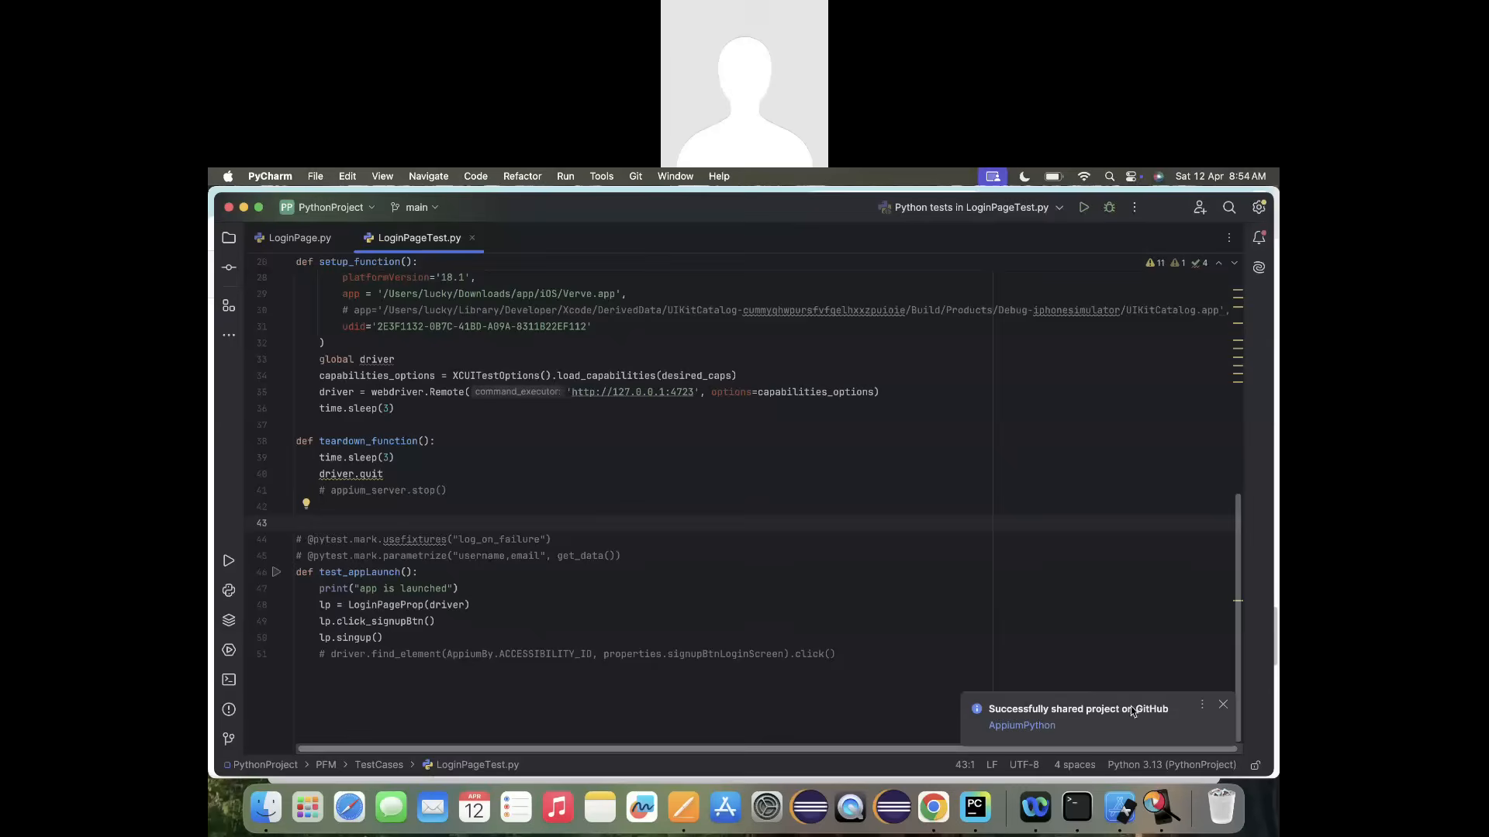
Verify the AppiumPython repository's initial commit files on GitHub, then show PyCharm's project tree.
left_click(932, 807)
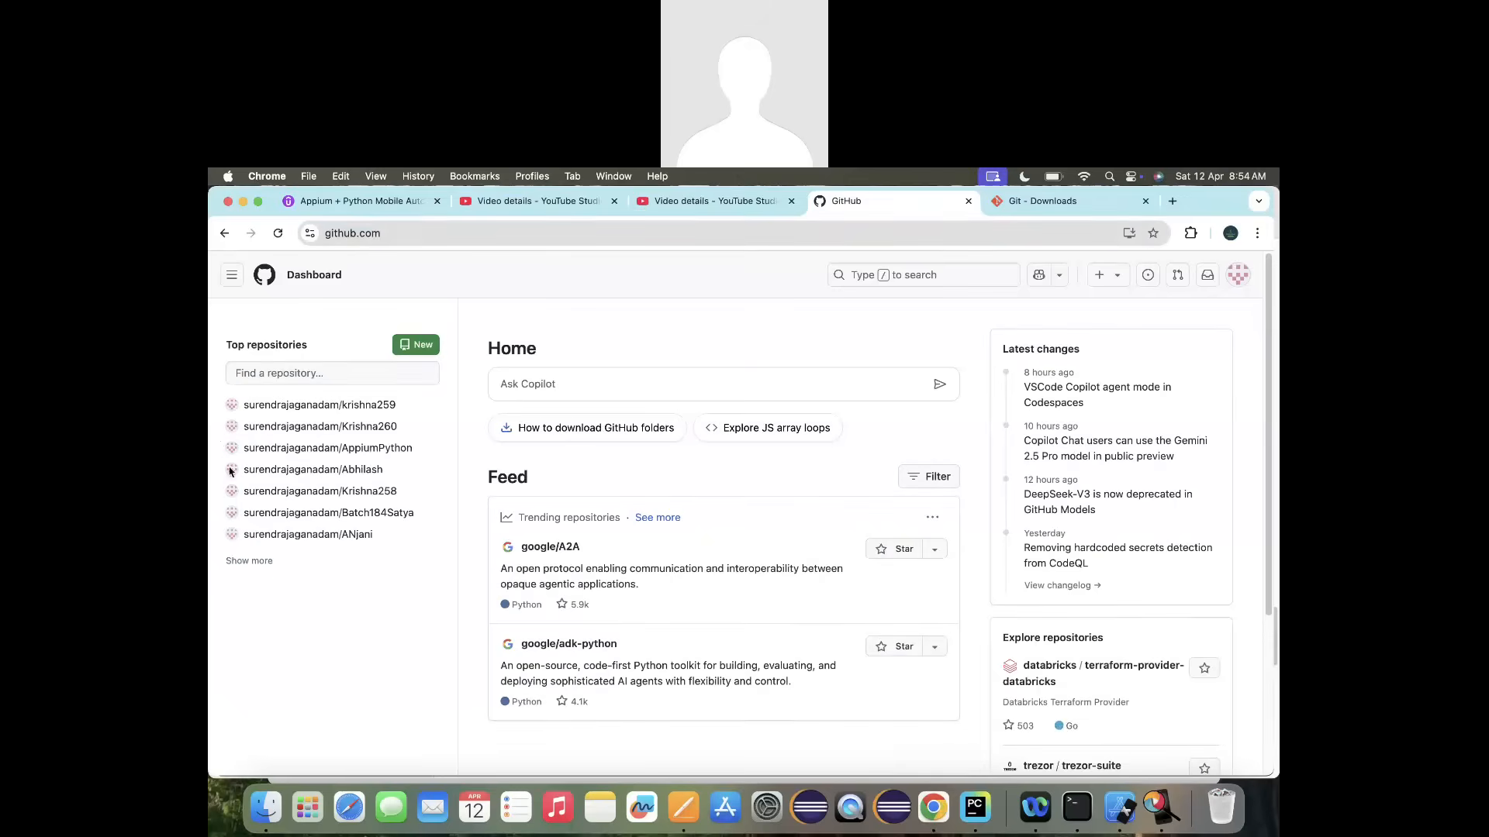
left_click(248, 560)
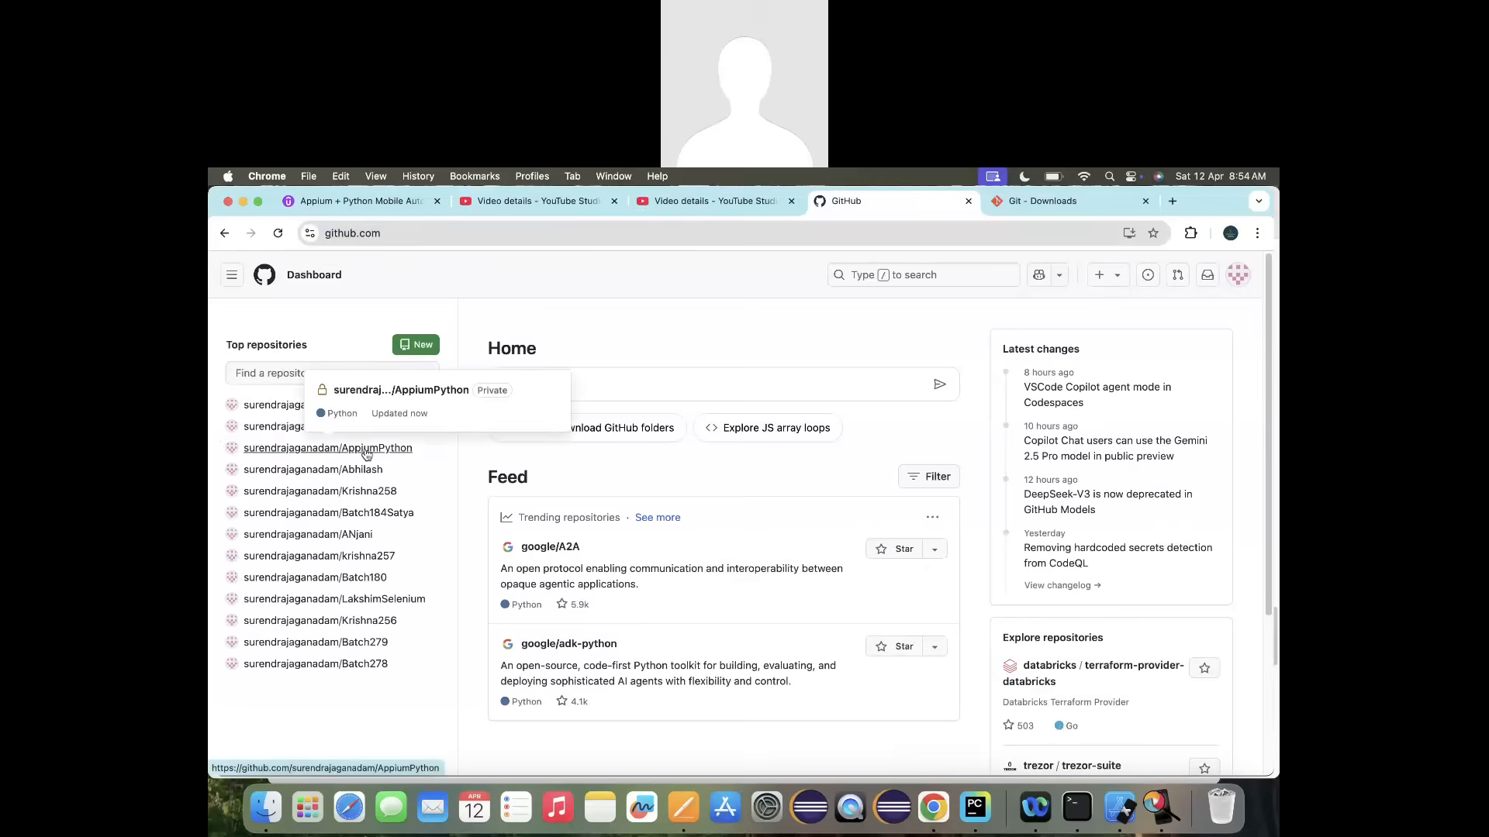
left_click(327, 446)
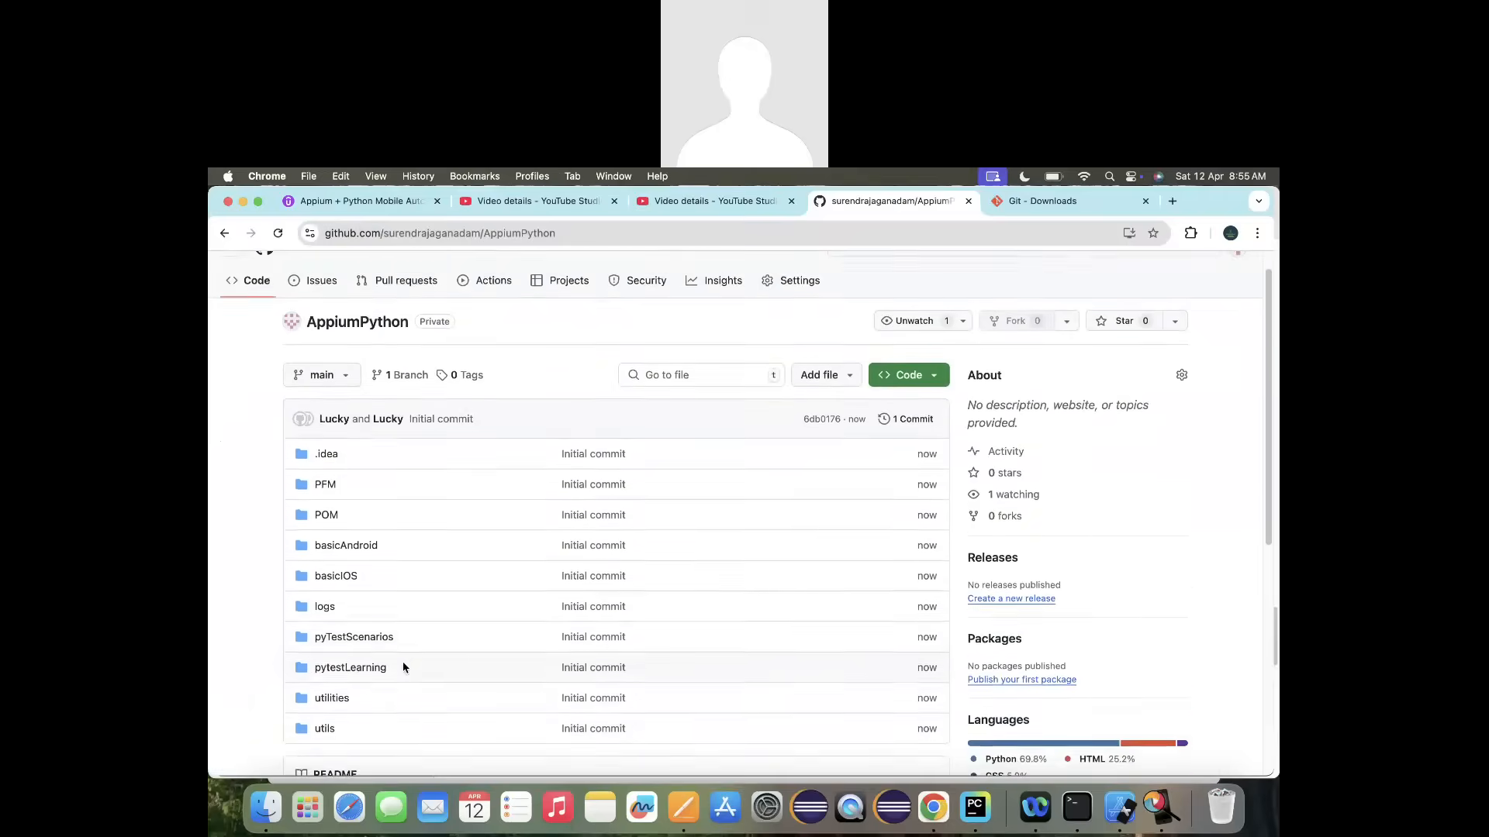
scroll("down", 3)
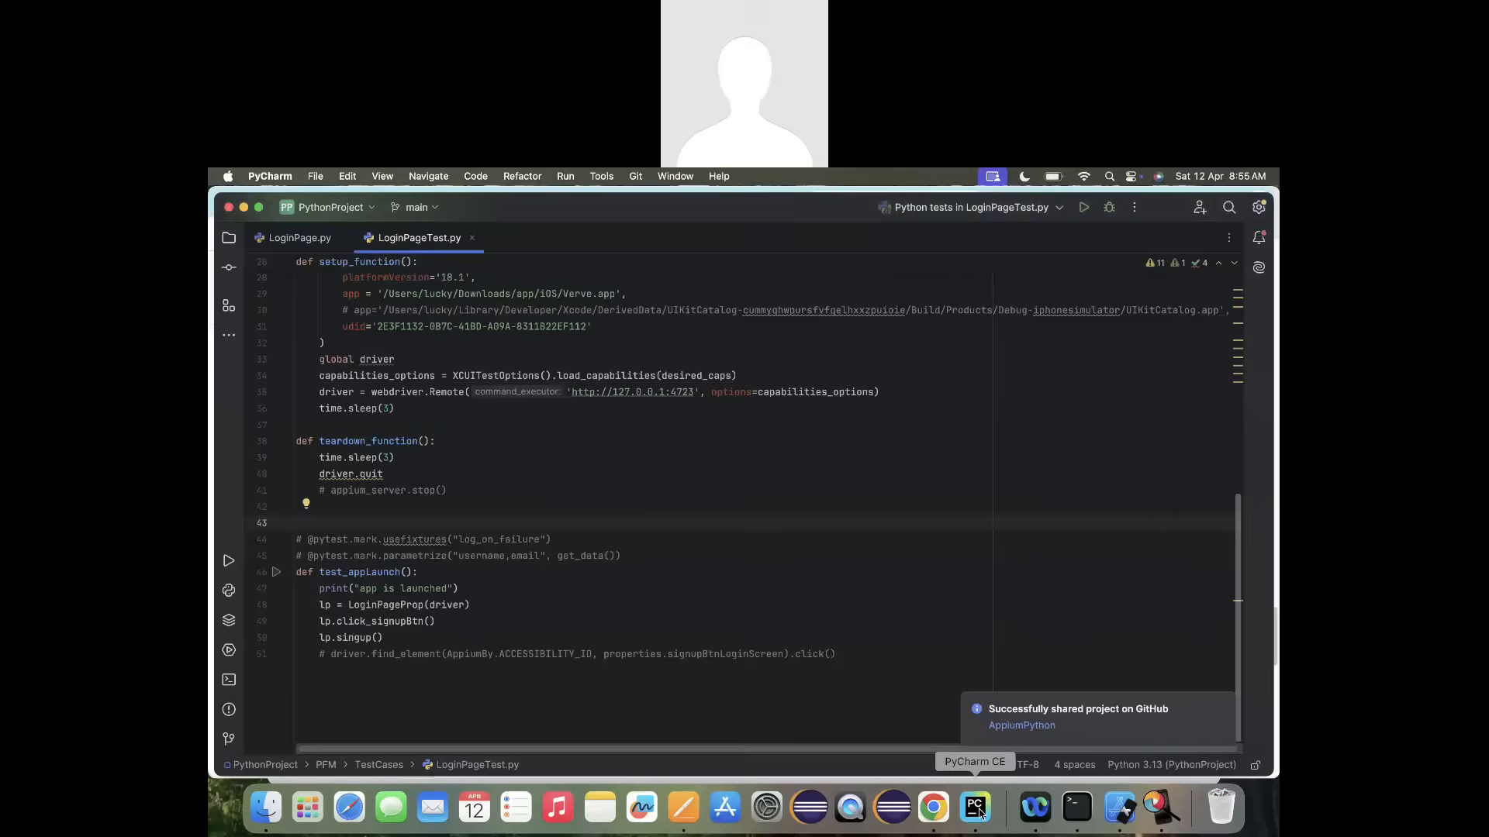
left_click(228, 237)
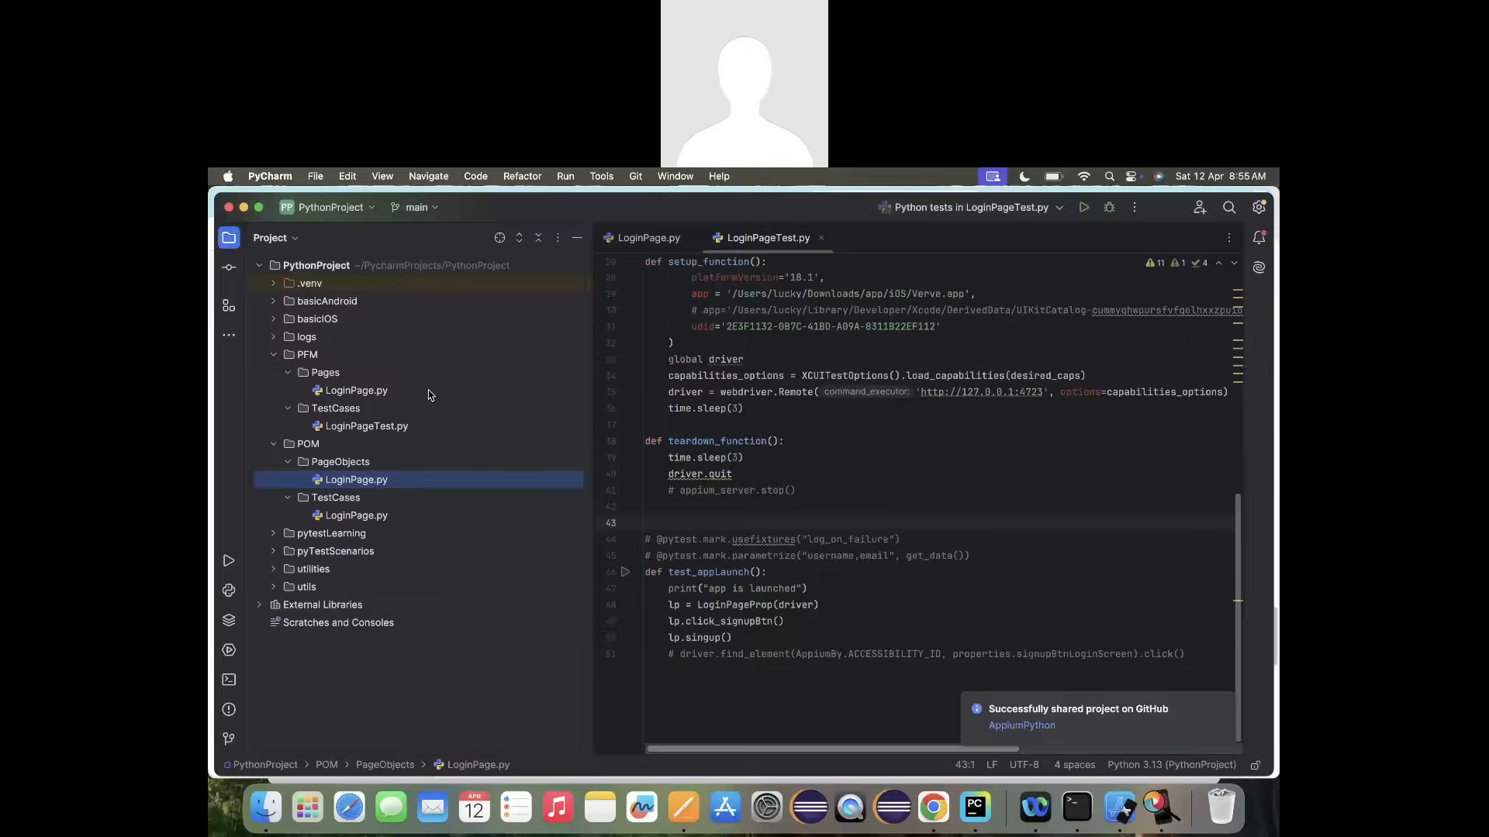